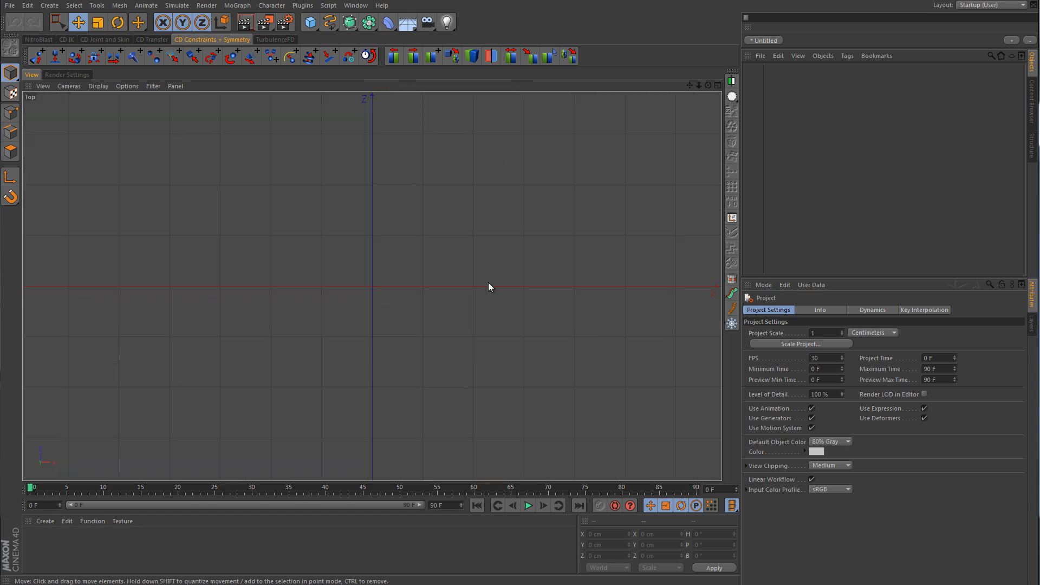
# Start the Linear spline tool from the Create > Spline menu
pyautogui.click(330, 22)
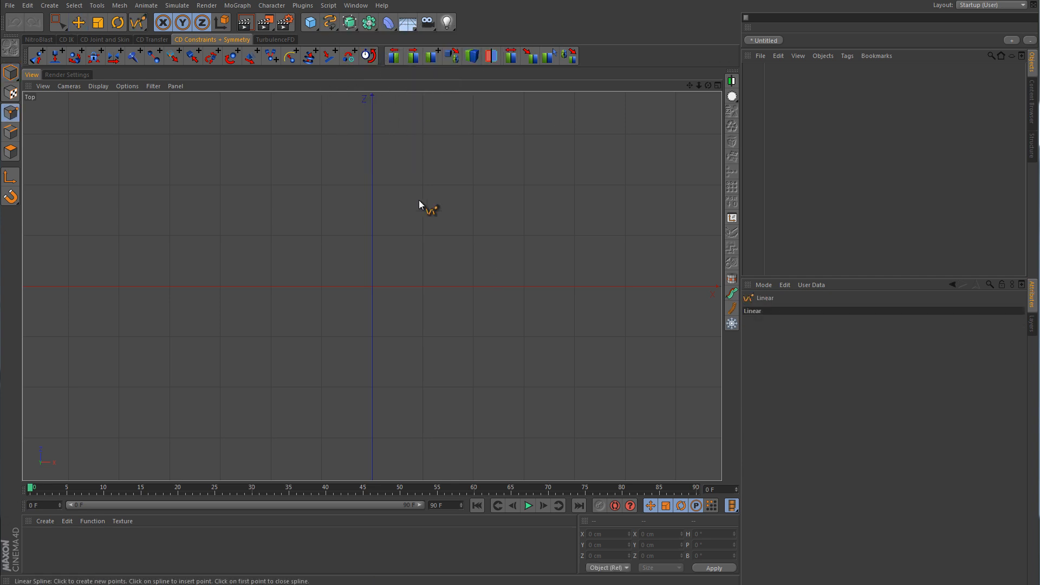
pyautogui.moveTo(228, 192)
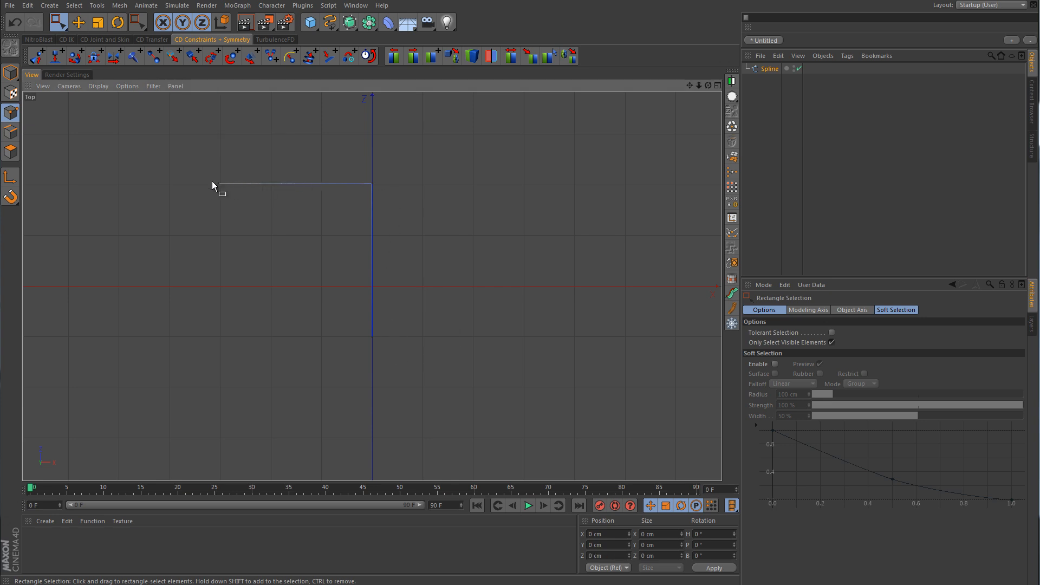
pyautogui.moveTo(373, 187)
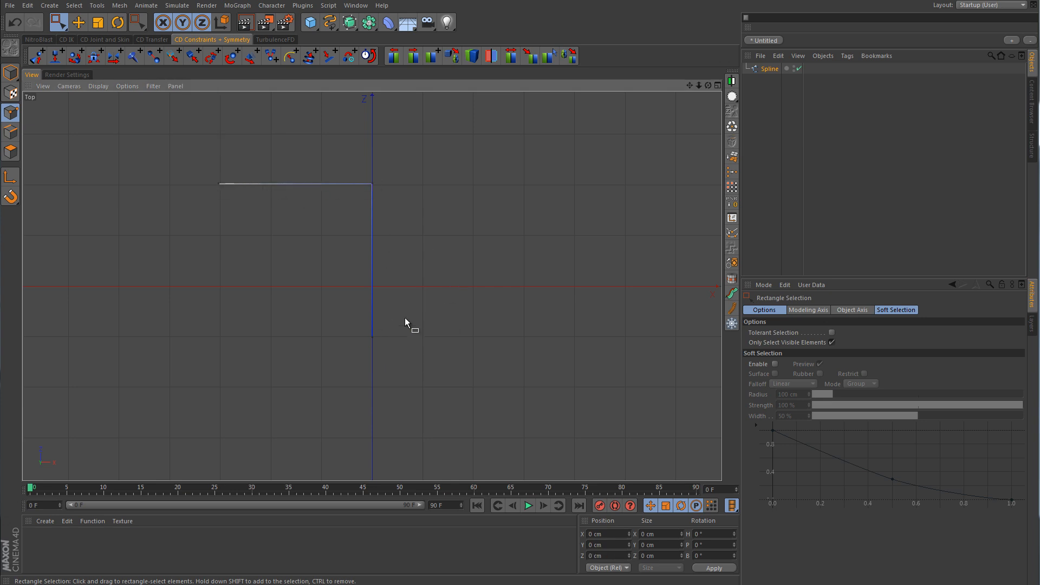
pyautogui.moveTo(457, 315)
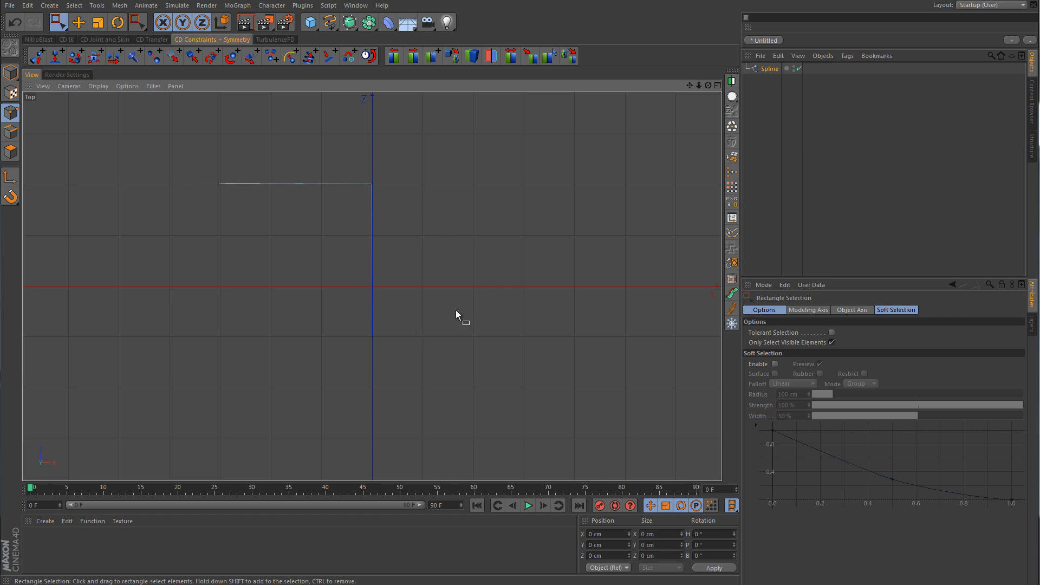
pyautogui.moveTo(385, 216)
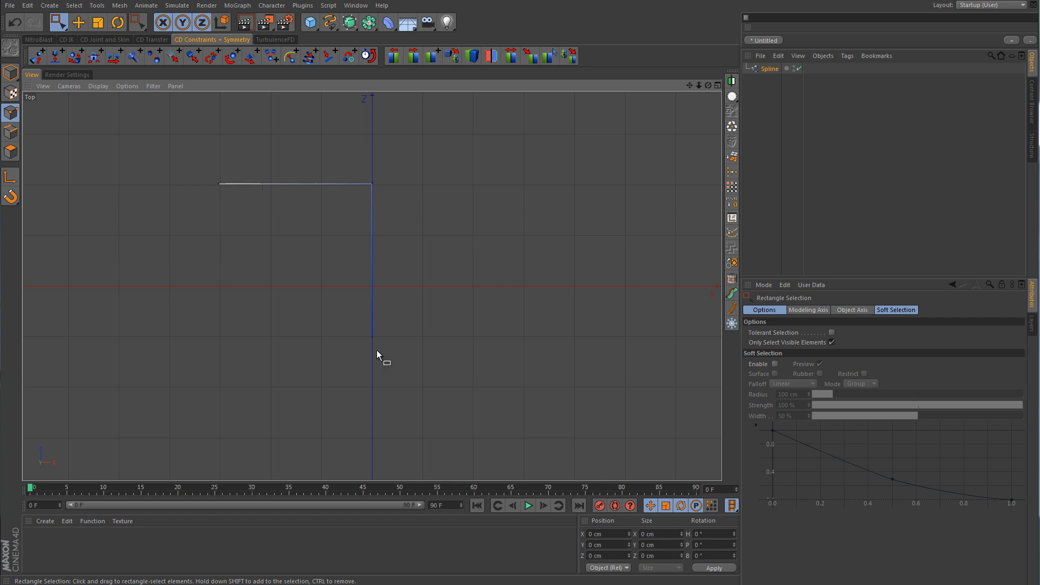
pyautogui.moveTo(403, 168)
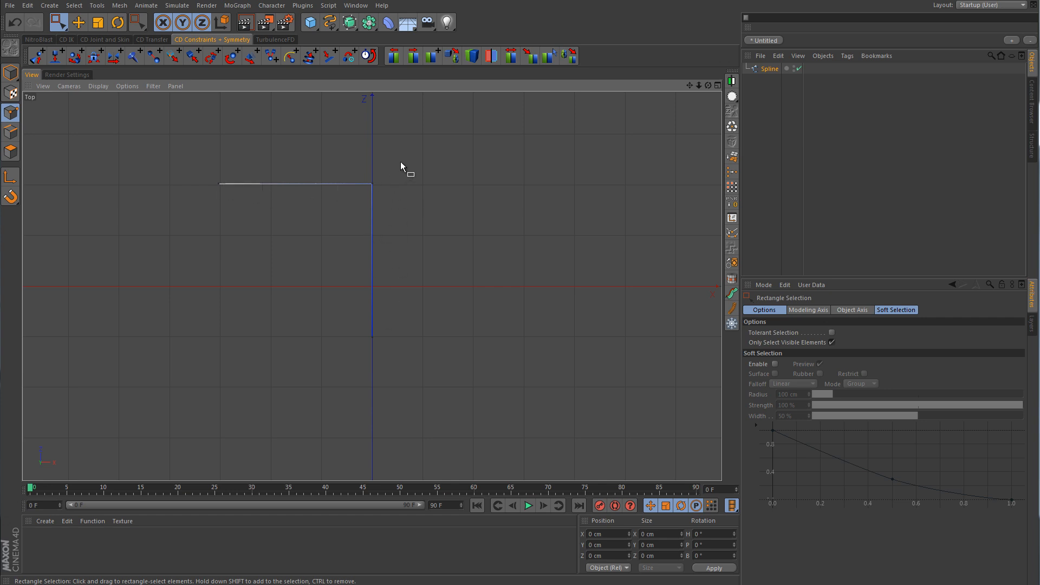
pyautogui.moveTo(372, 184); pyautogui.dragTo(377, 198)
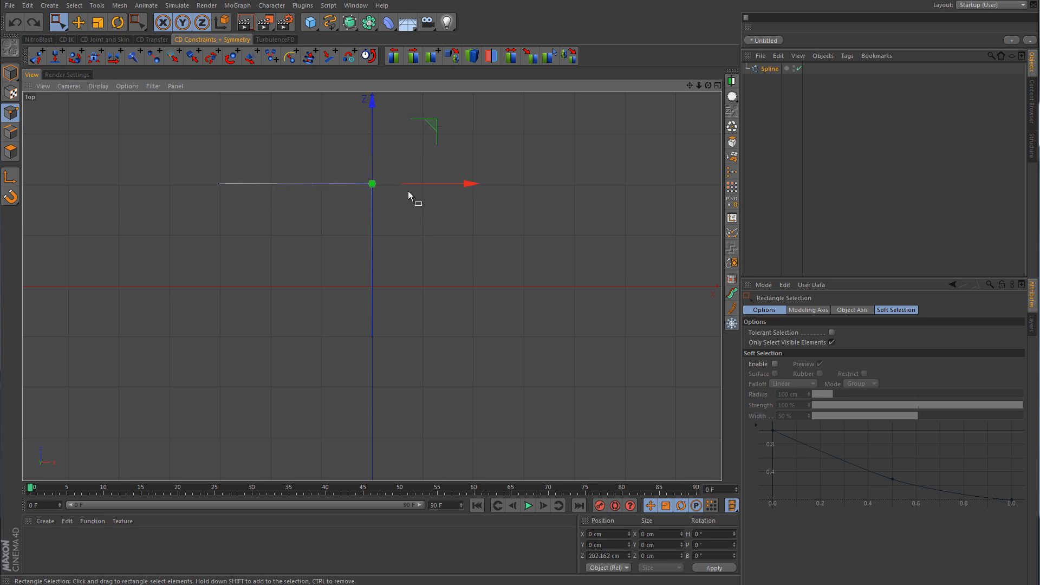
pyautogui.moveTo(425, 239)
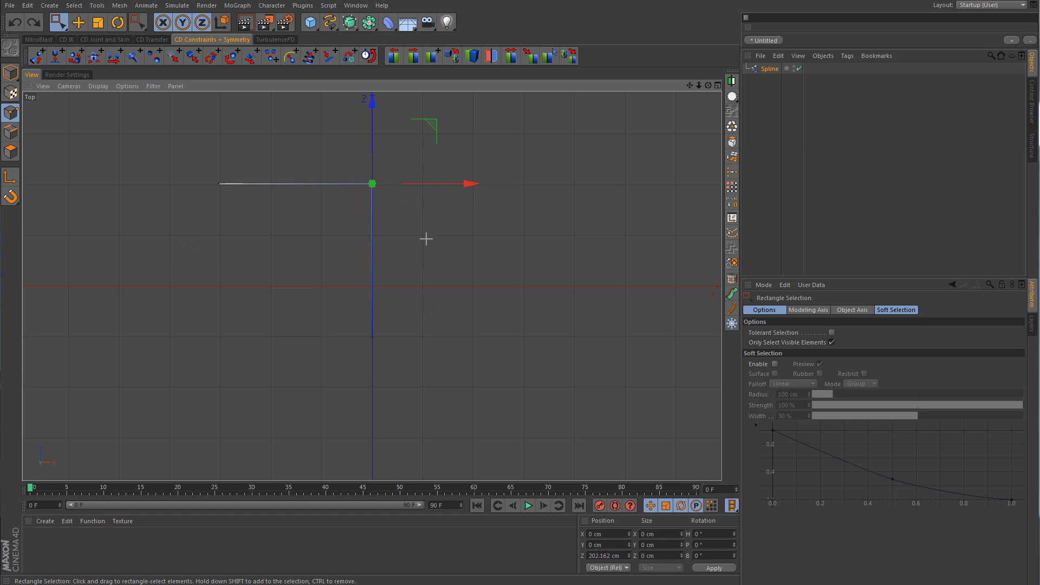
pyautogui.click(451, 275)
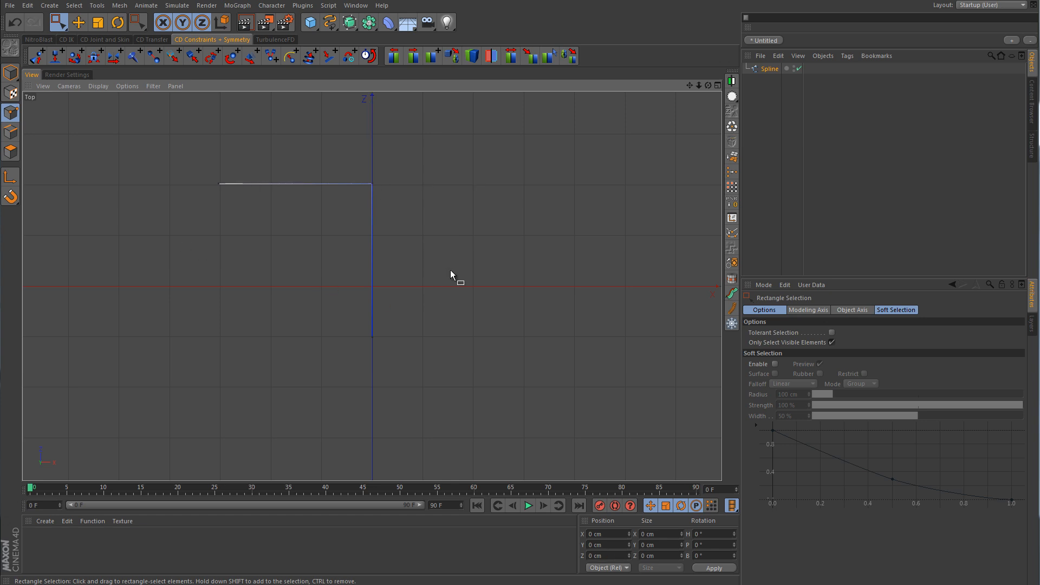
# Select the Spline object and change its Type from Linear to B-Spline
pyautogui.click(770, 68)
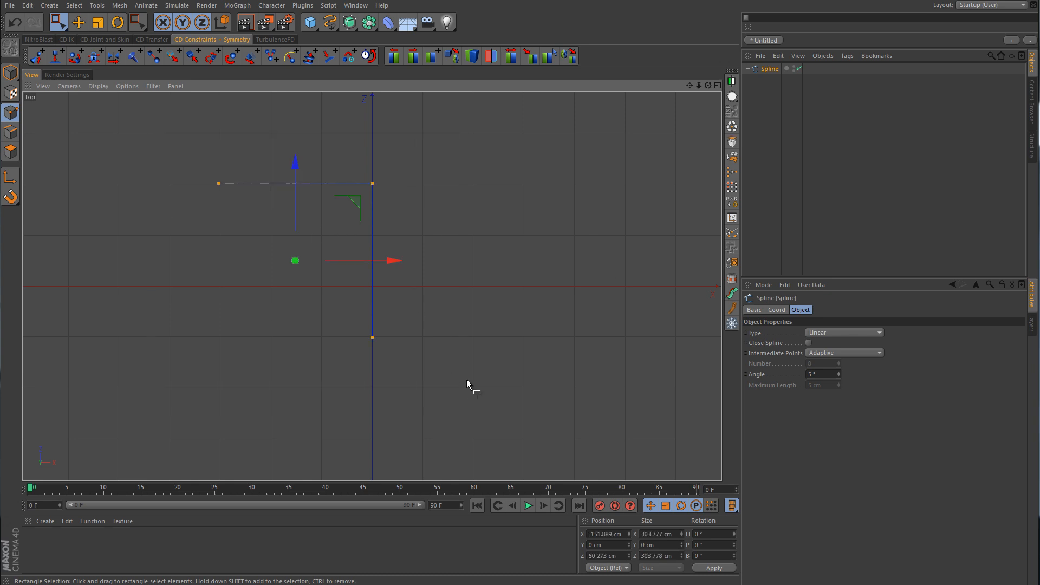
pyautogui.moveTo(781, 323)
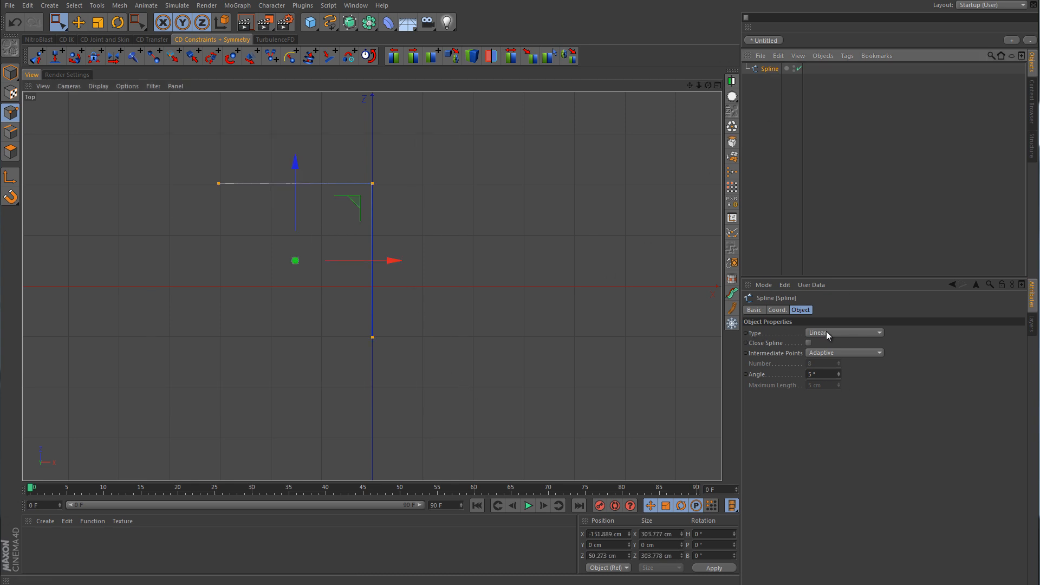
pyautogui.click(843, 332)
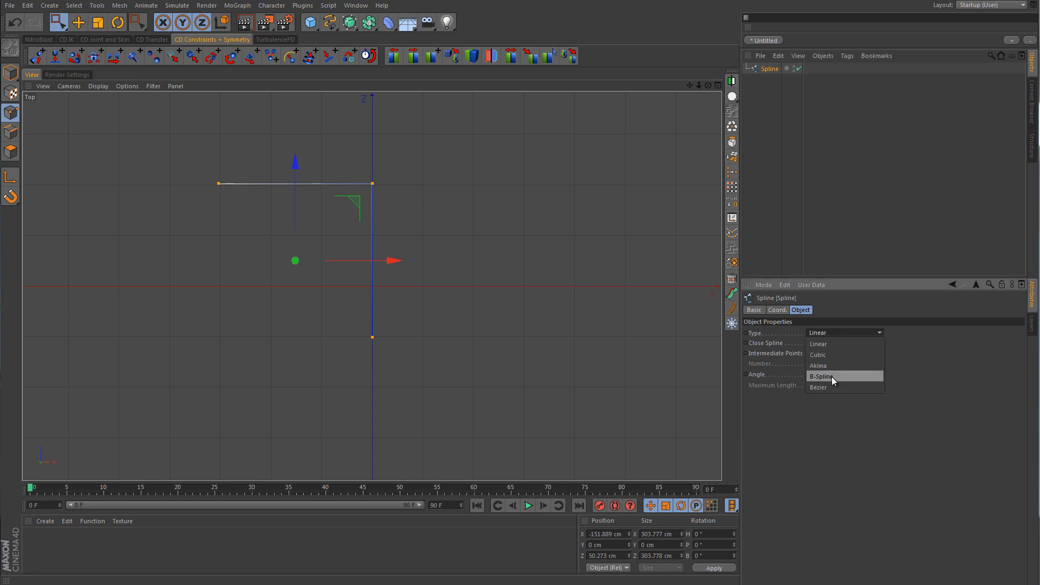
pyautogui.click(821, 376)
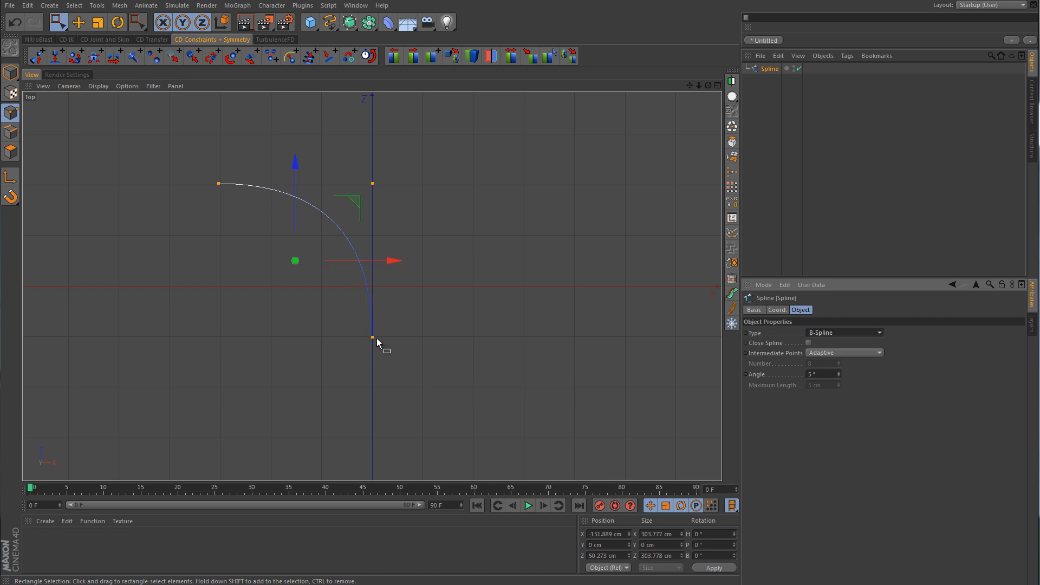
pyautogui.moveTo(378, 189)
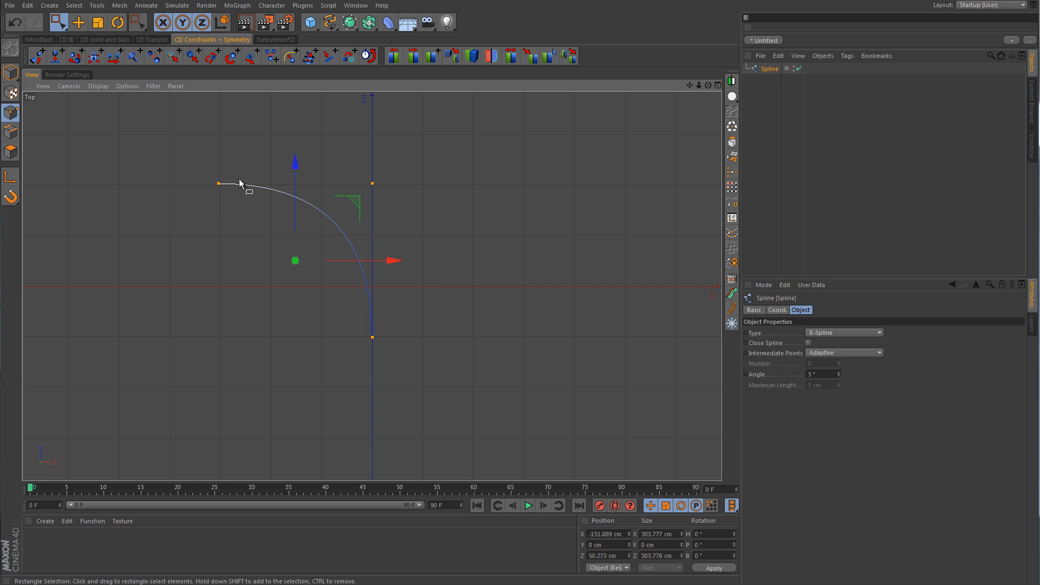
pyautogui.moveTo(297, 206)
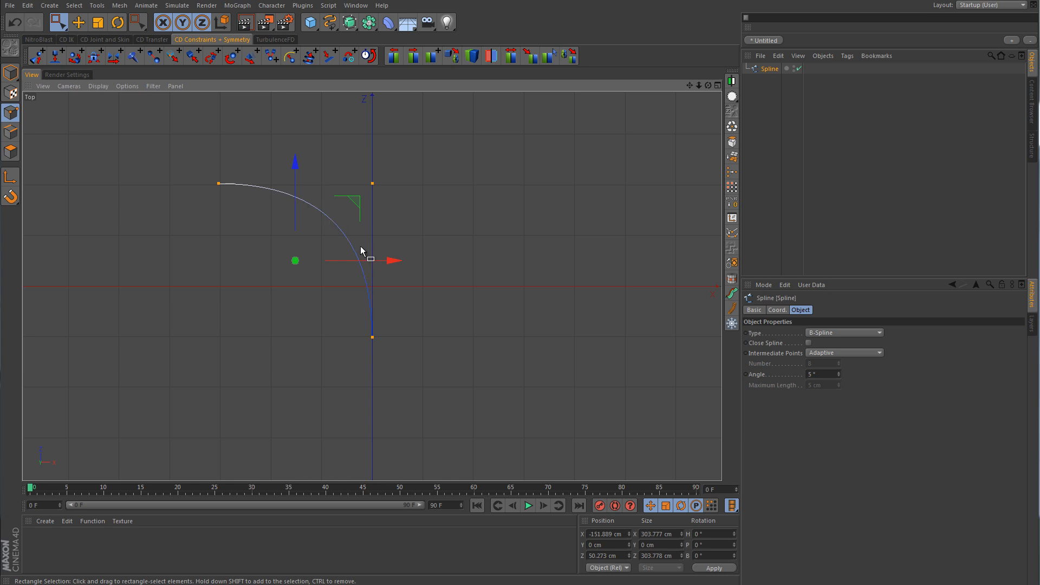
pyautogui.moveTo(368, 184)
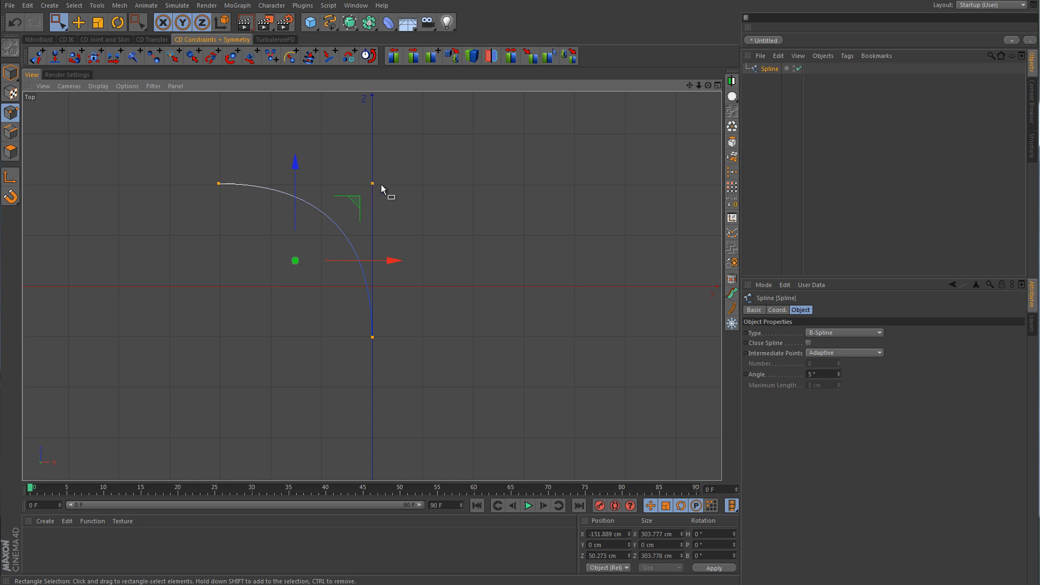
pyautogui.moveTo(224, 192)
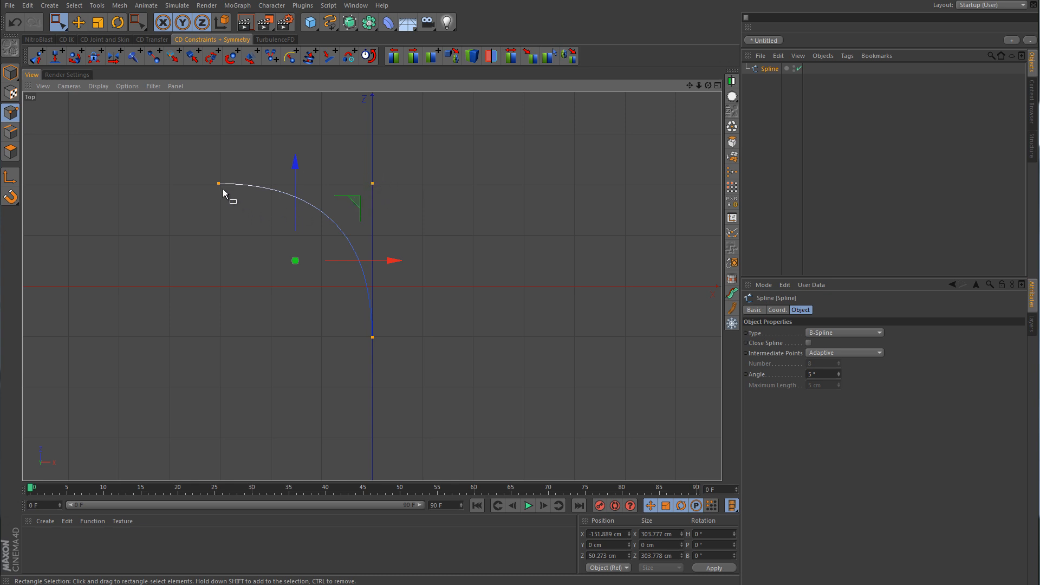
pyautogui.moveTo(373, 332)
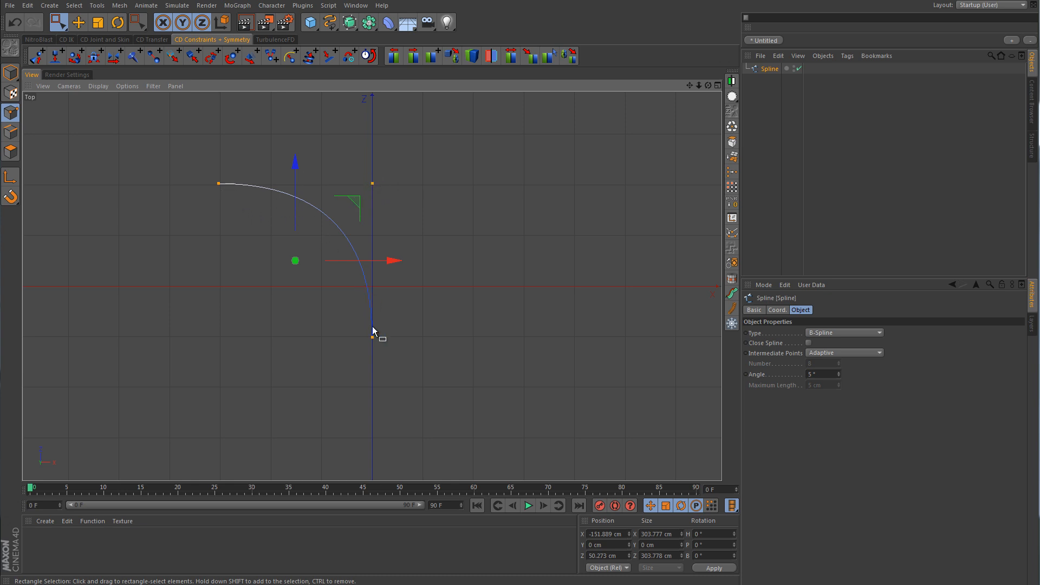
pyautogui.moveTo(399, 274)
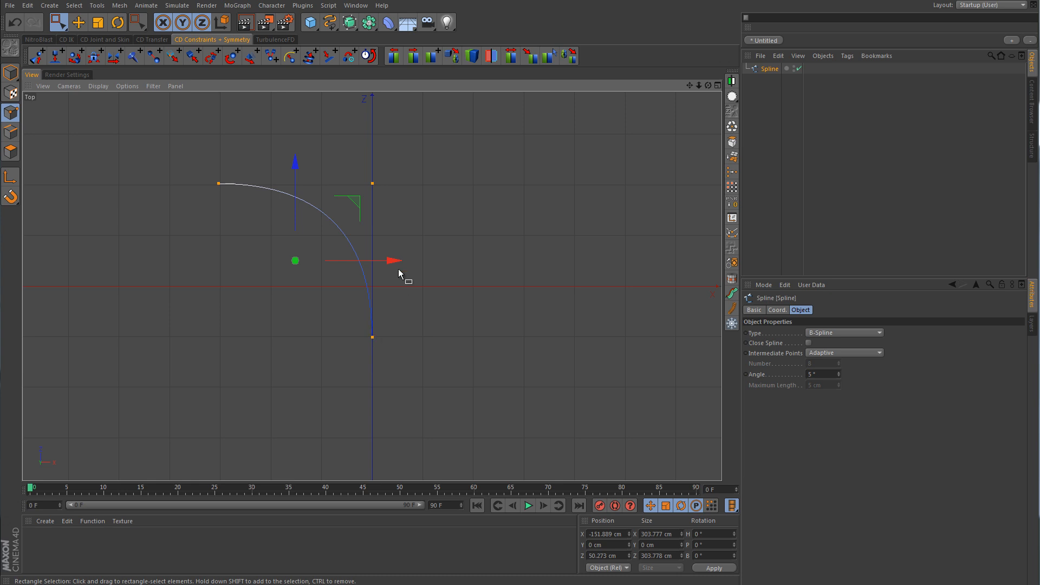
pyautogui.moveTo(176, 385)
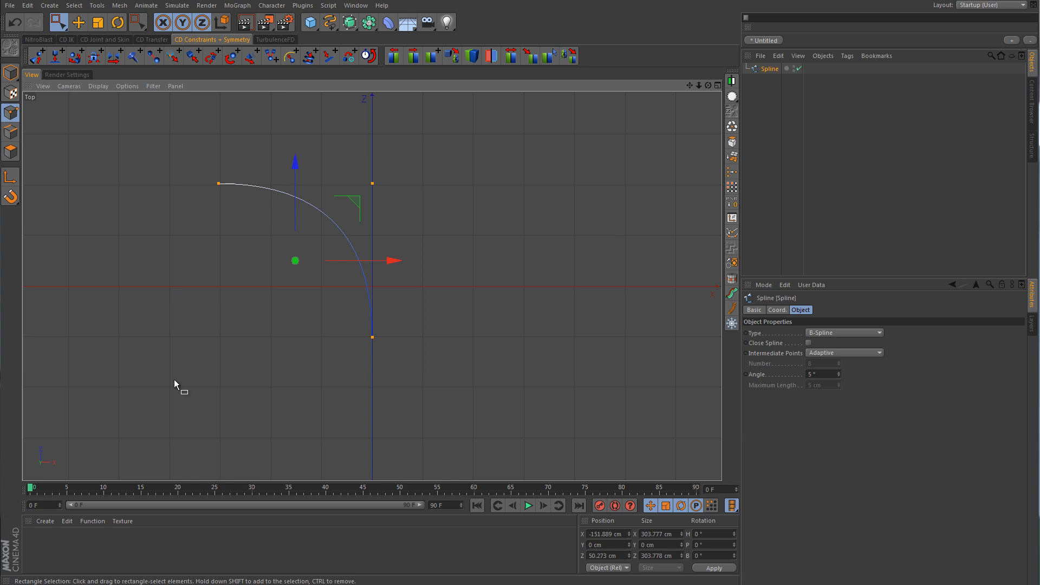
# Subdivide the B-Spline with 2 subdivisions via the Subdivide options
pyautogui.rightClick(175, 385)
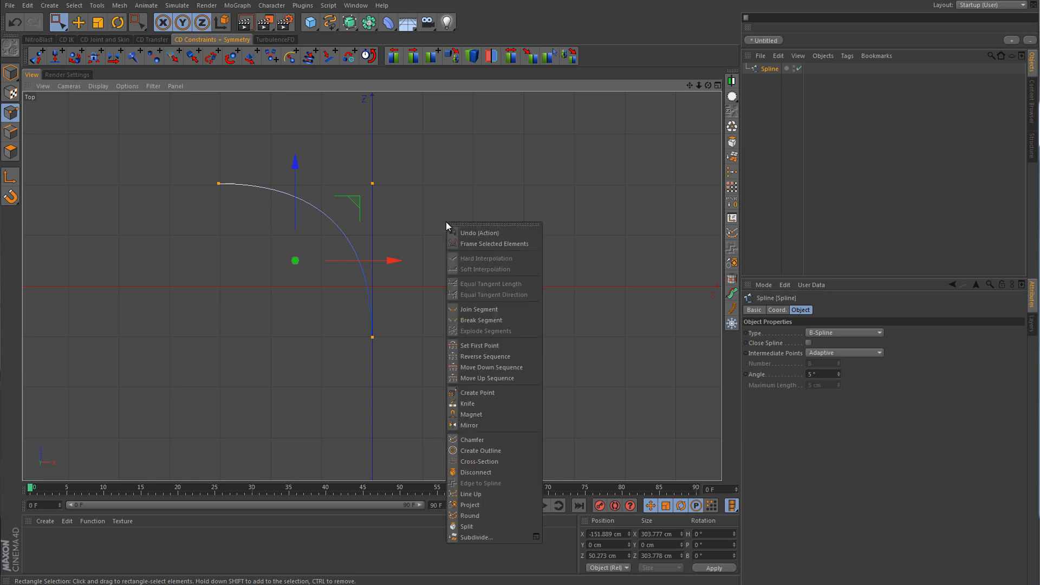
pyautogui.moveTo(492, 538)
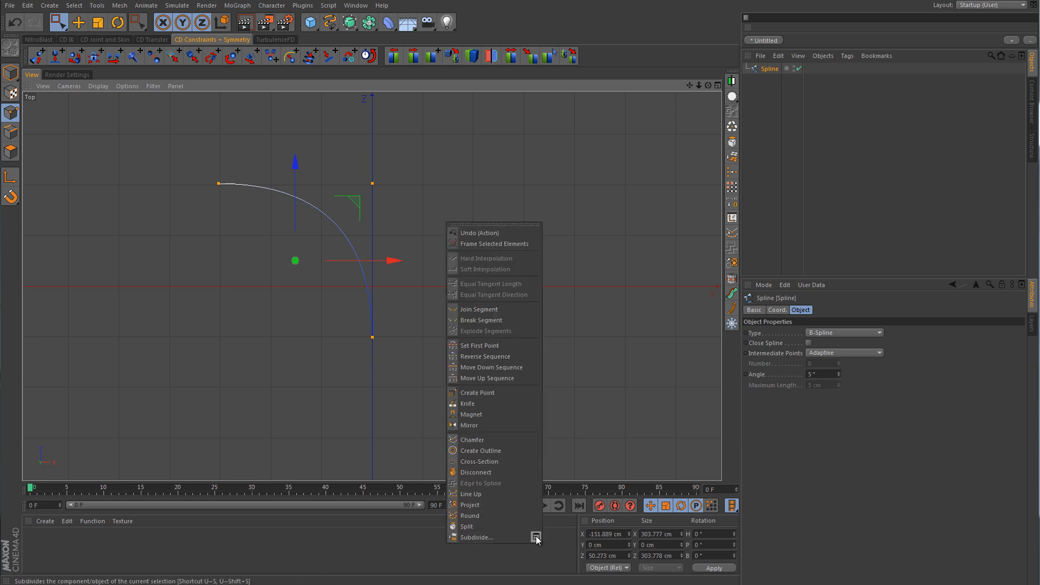
pyautogui.click(477, 537)
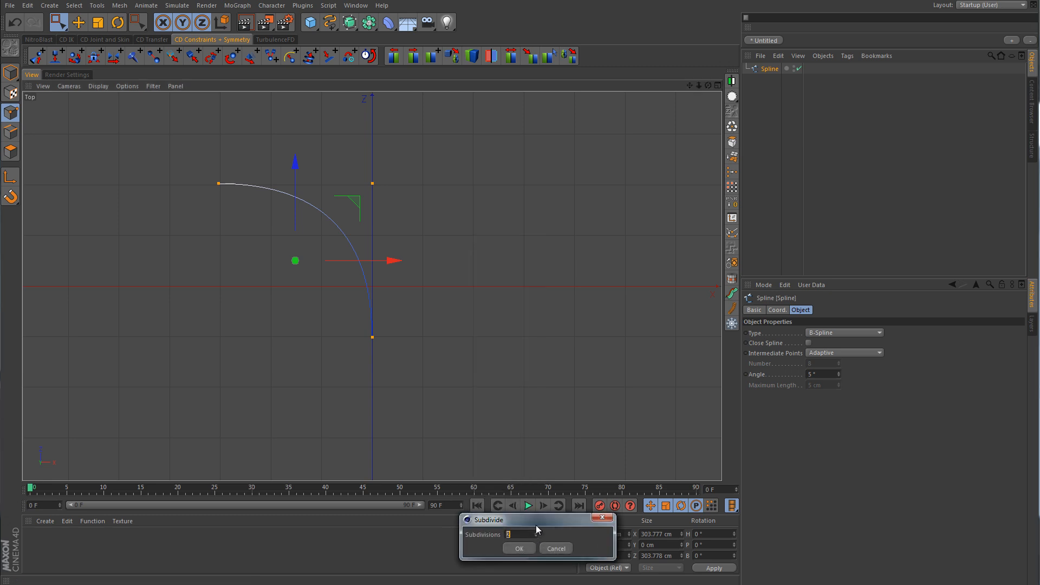
pyautogui.moveTo(511, 520); pyautogui.dragTo(511, 221)
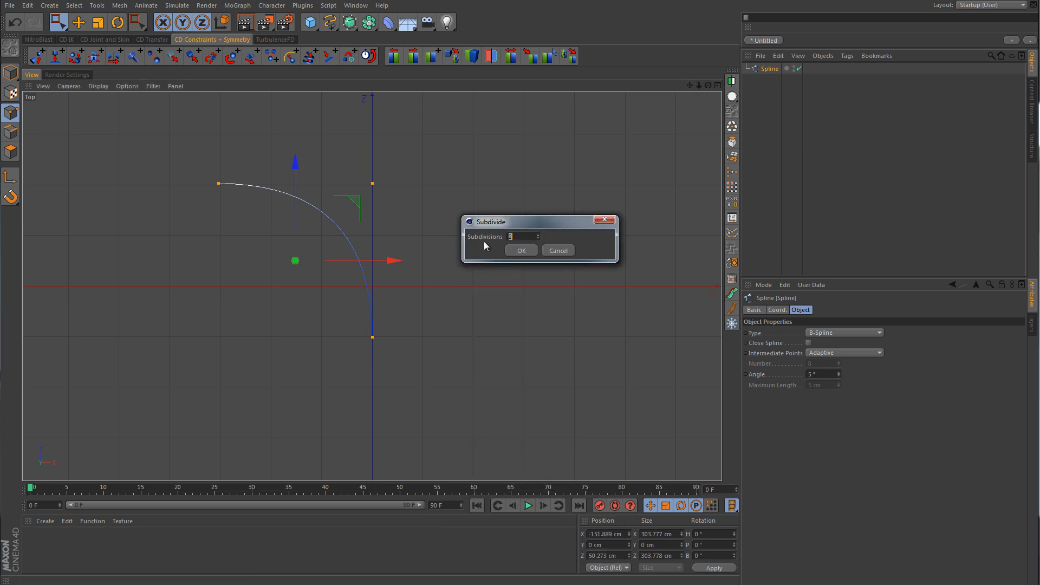
pyautogui.moveTo(540, 242)
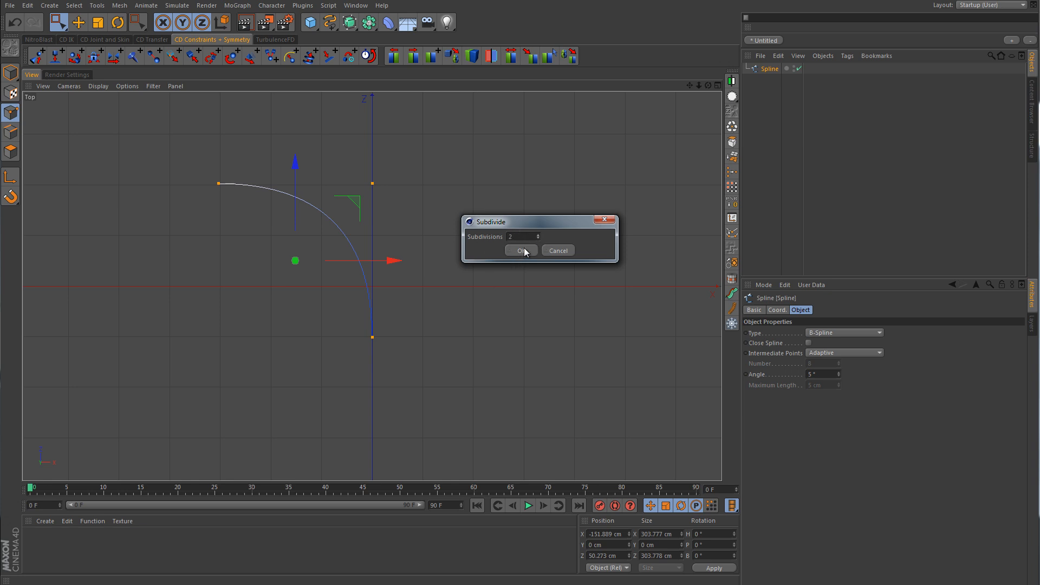
pyautogui.click(521, 251)
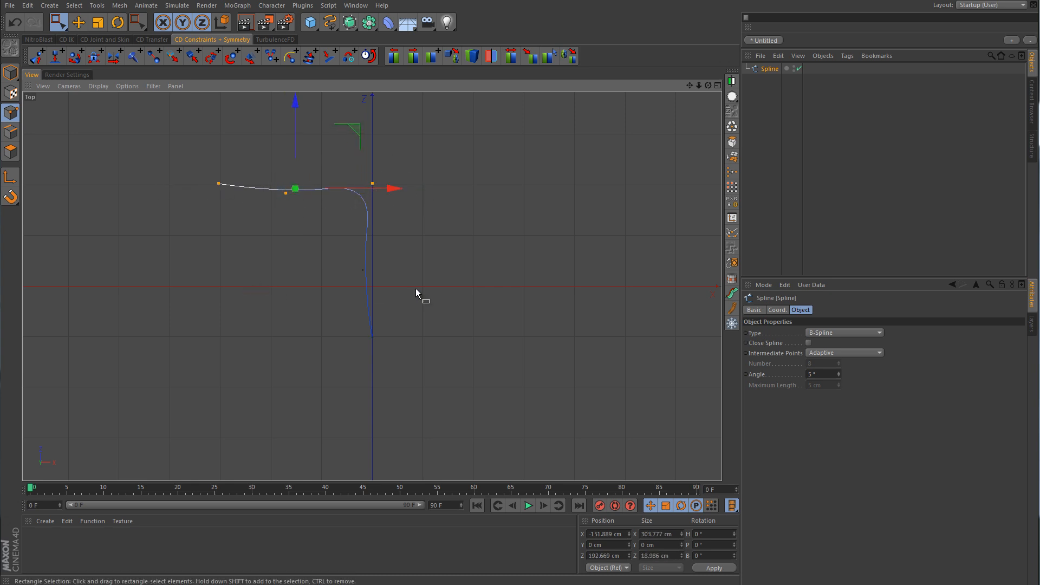
pyautogui.moveTo(342, 289)
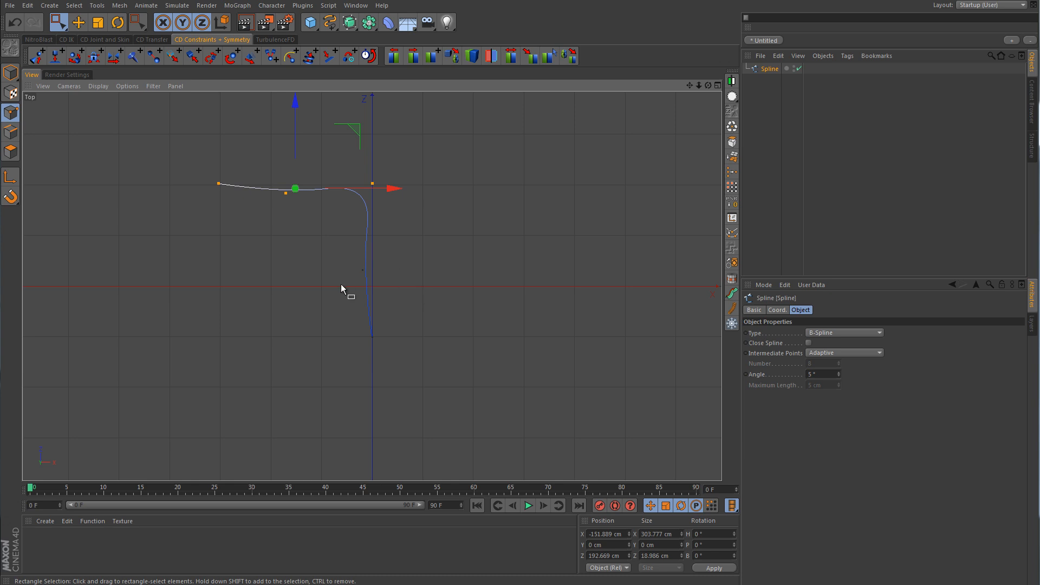
pyautogui.moveTo(370, 277)
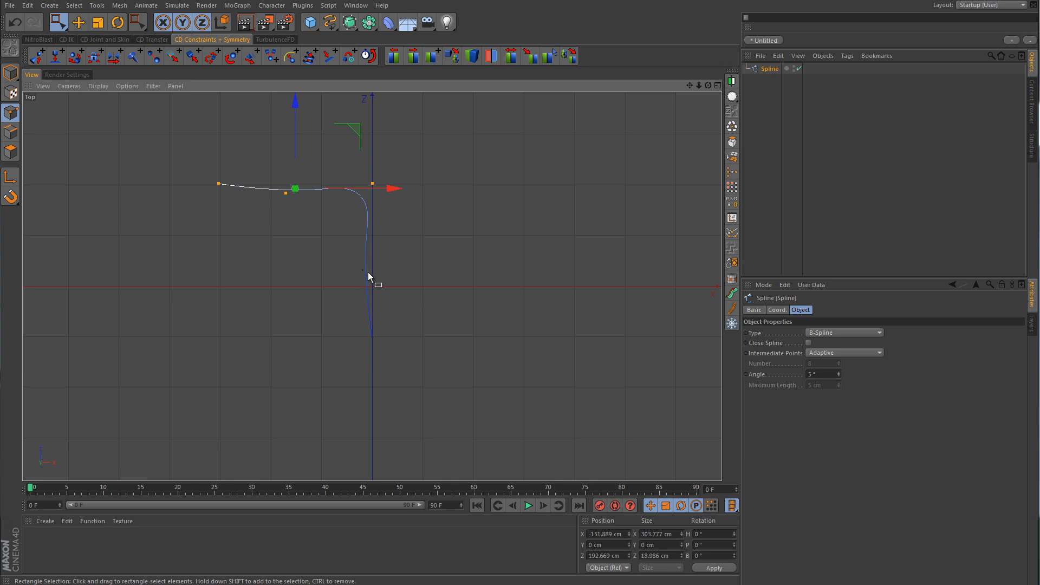
pyautogui.moveTo(369, 288)
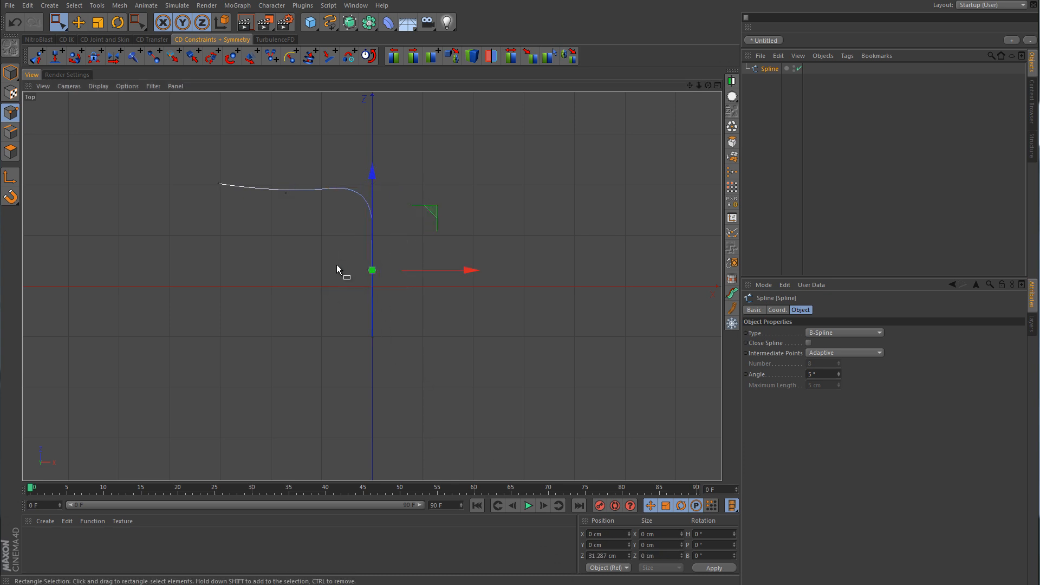
# Rectangle-select a point on the spline's top line and bring up its point commands
pyautogui.moveTo(372, 269); pyautogui.dragTo(285, 193)
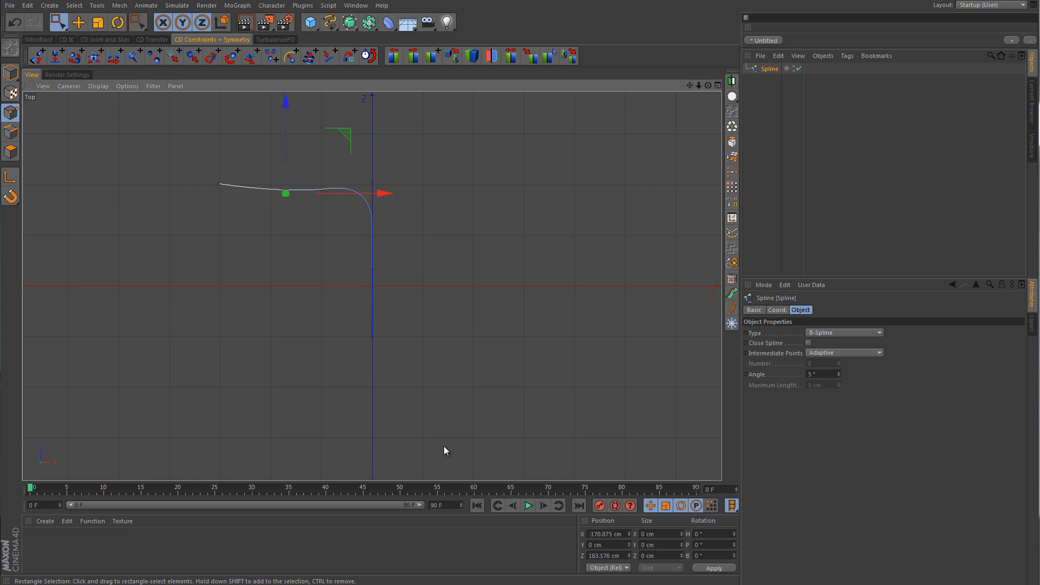
pyautogui.rightClick(603, 556)
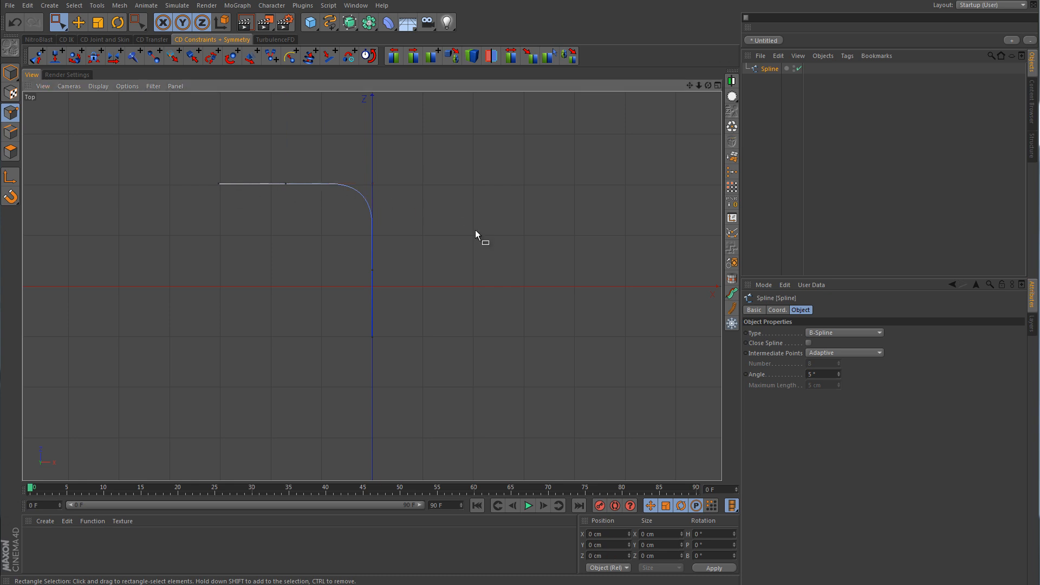
pyautogui.moveTo(325, 218)
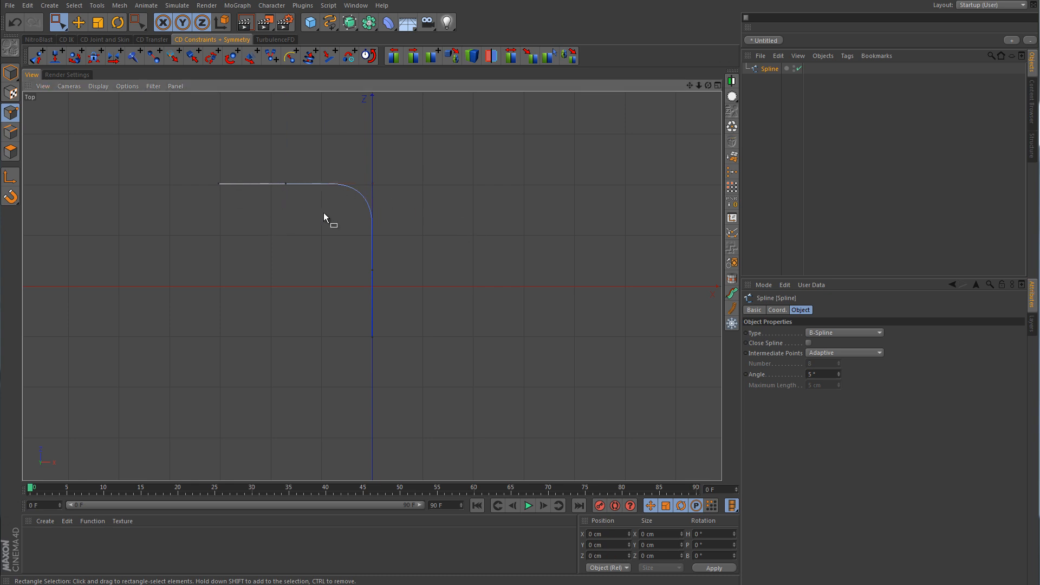
pyautogui.moveTo(364, 202)
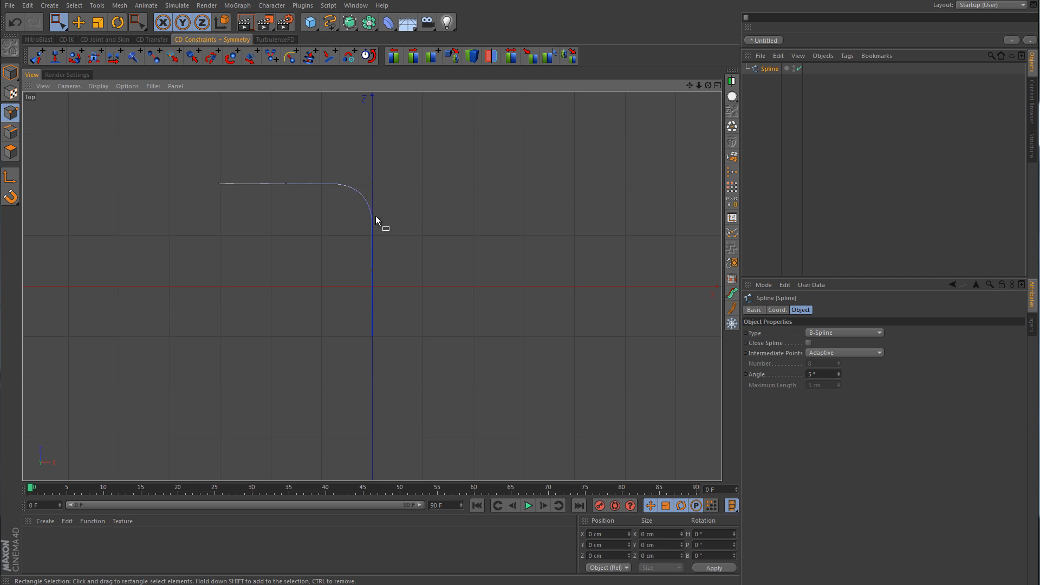
pyautogui.moveTo(383, 239)
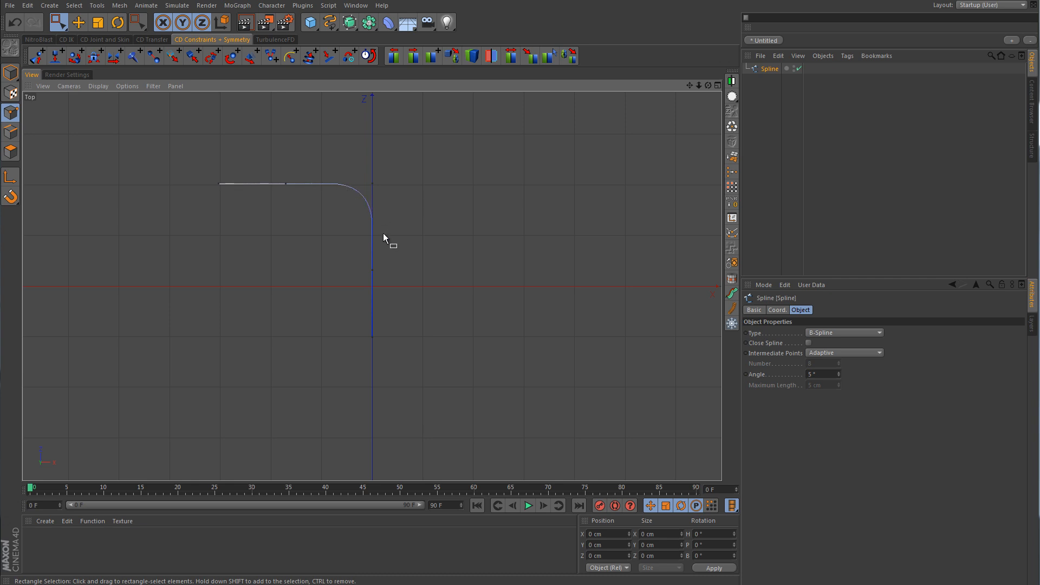
pyautogui.moveTo(325, 181)
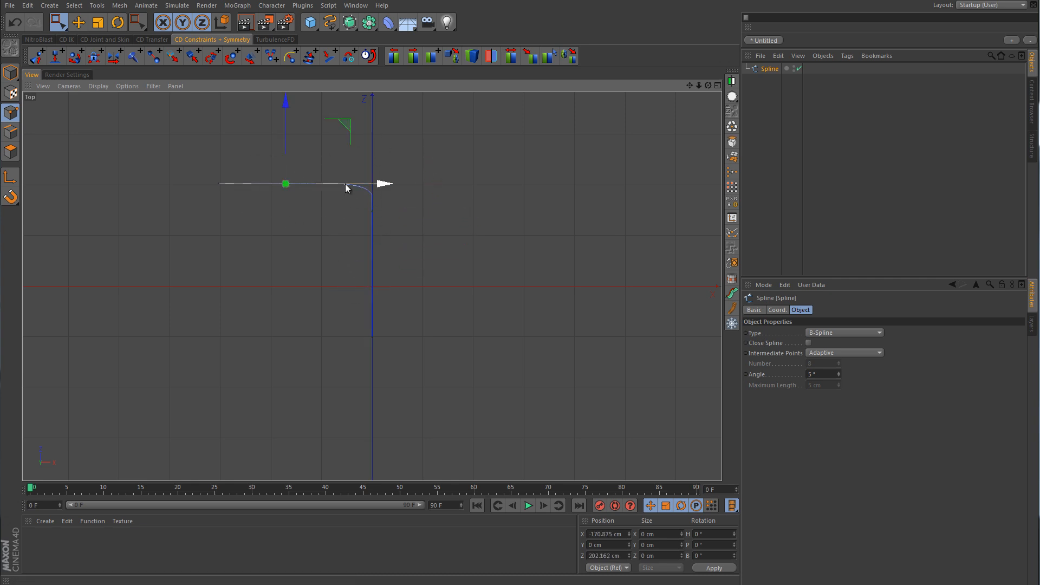
# Drag the top spline point toward the corner, then back out to soften the arc
pyautogui.moveTo(286, 184); pyautogui.dragTo(346, 184)
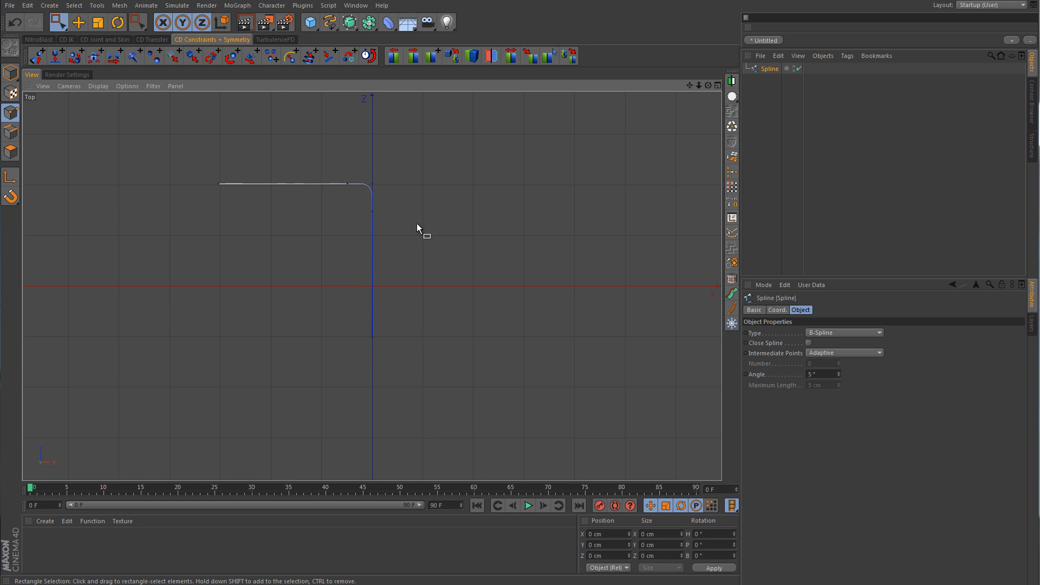
pyautogui.moveTo(389, 207)
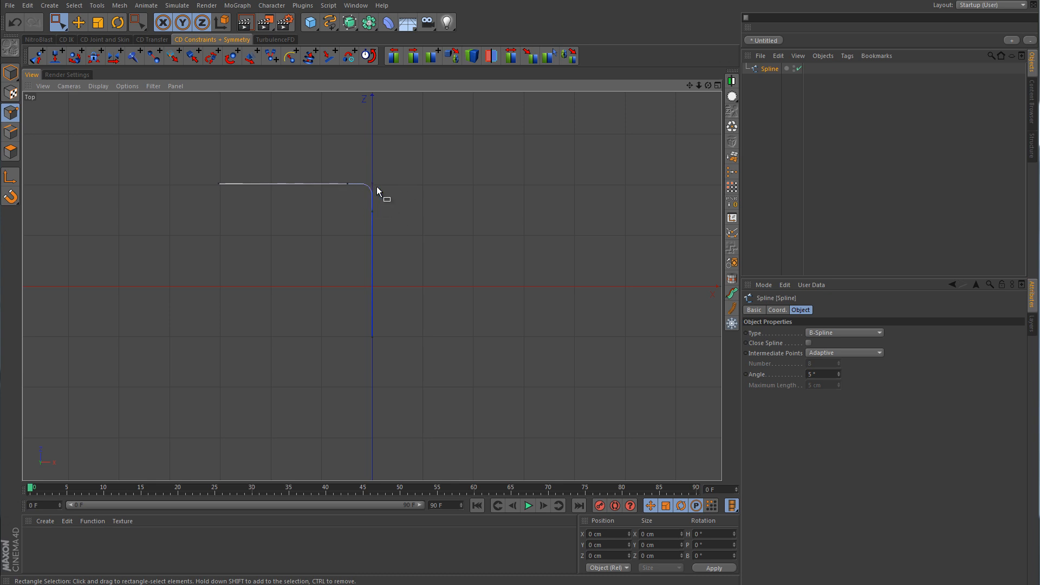
pyautogui.moveTo(406, 234)
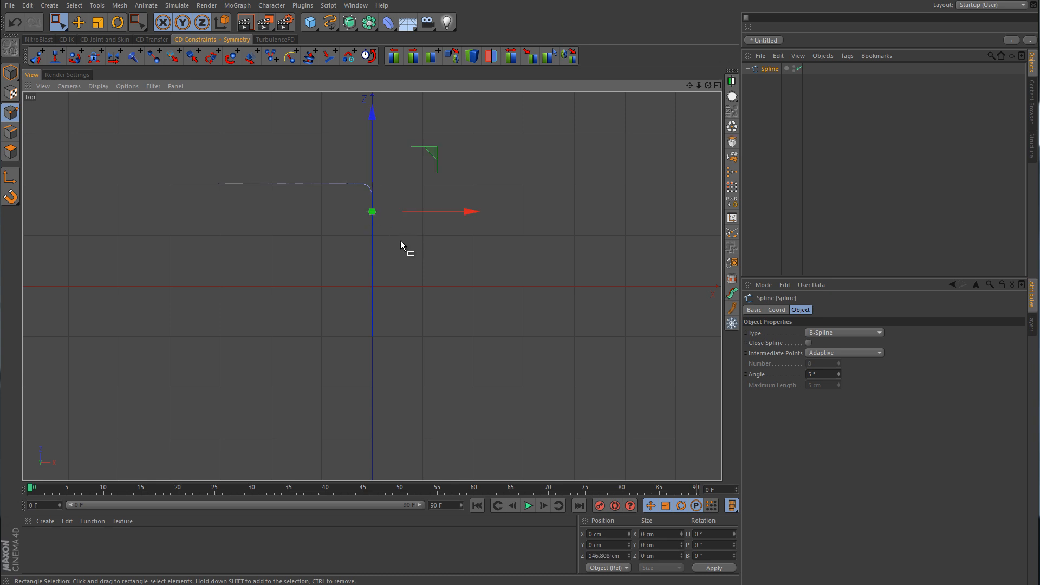
pyautogui.moveTo(364, 202)
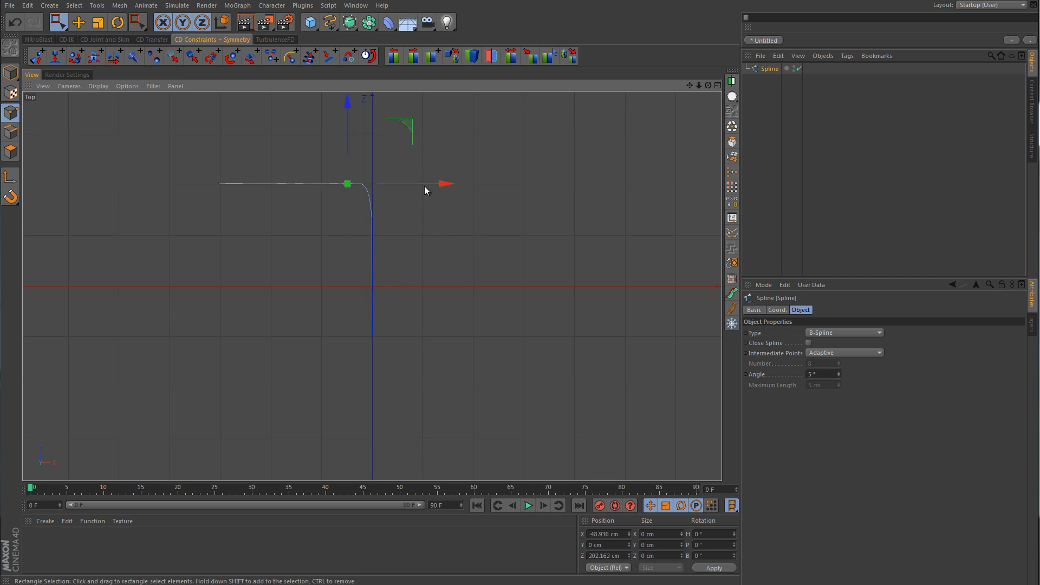
pyautogui.moveTo(451, 183); pyautogui.dragTo(351, 183)
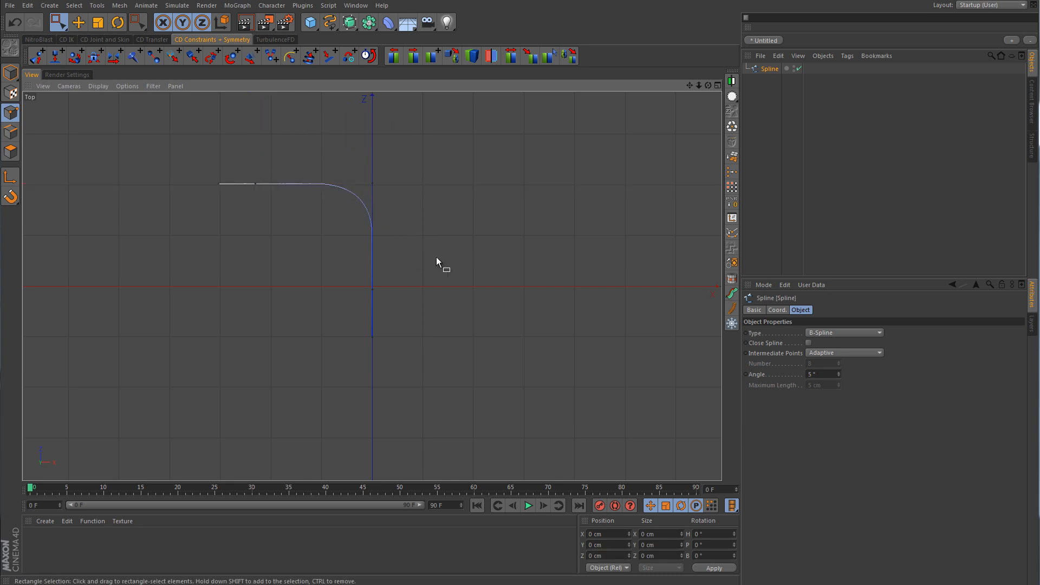
pyautogui.moveTo(443, 259)
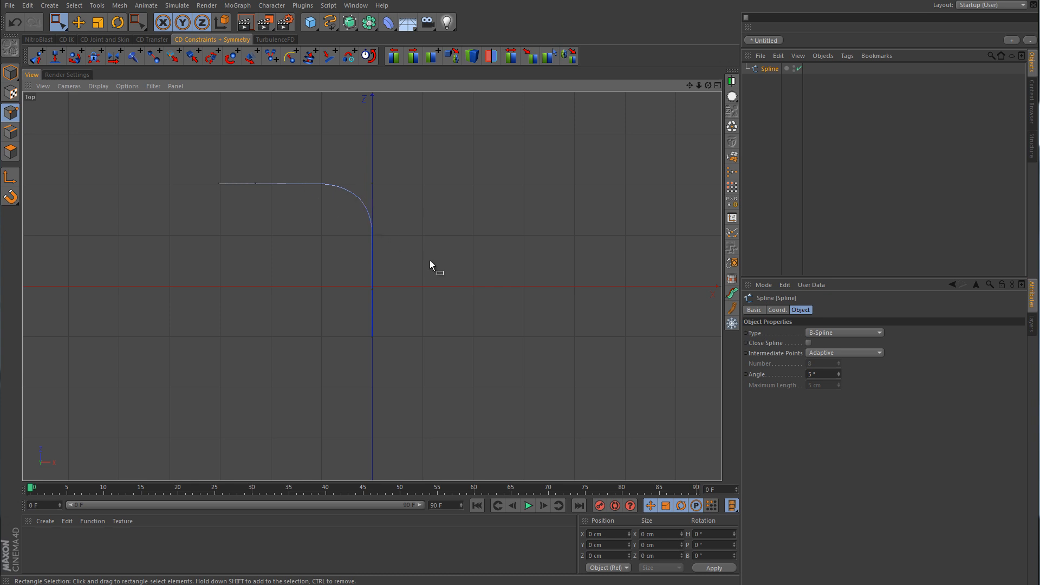
pyautogui.moveTo(504, 235)
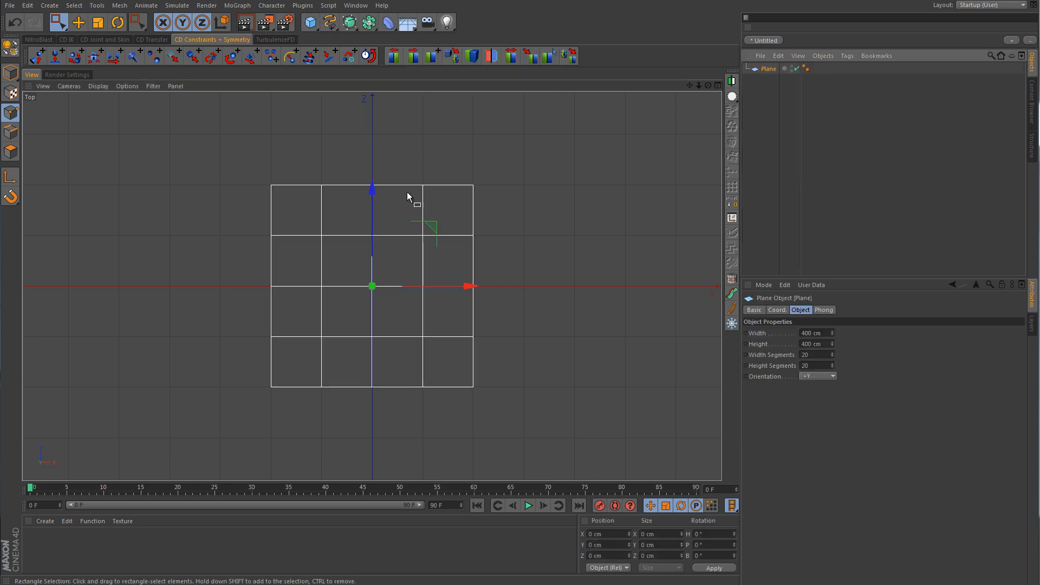
# Set the plane's segment counts and convert it to an editable polygon object
pyautogui.click(808, 355)
pyautogui.write('1')
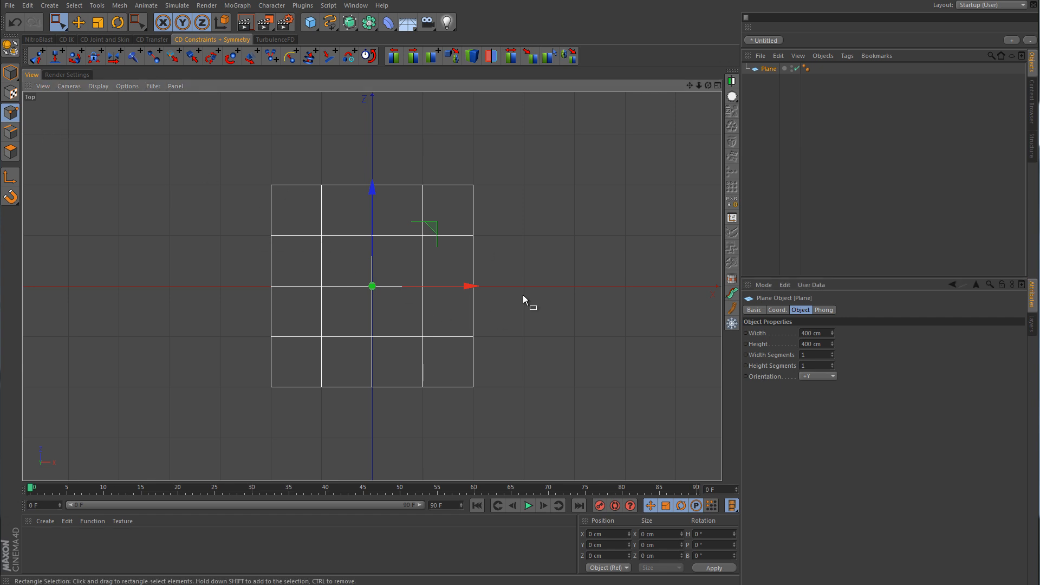
pyautogui.click(97, 86)
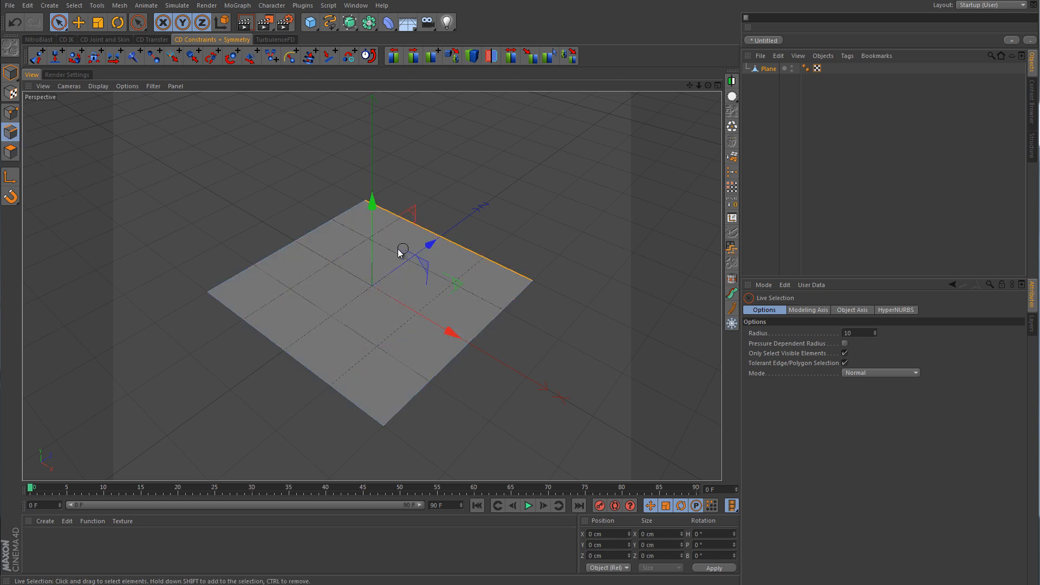
# Select the editable plane's single polygon in the viewport
pyautogui.click(450, 350)
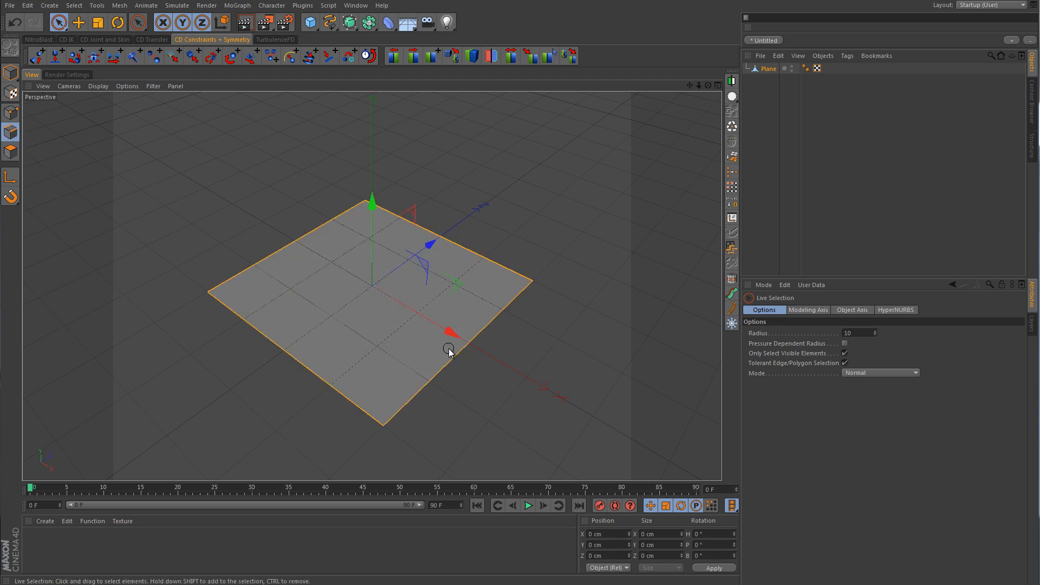
pyautogui.click(472, 391)
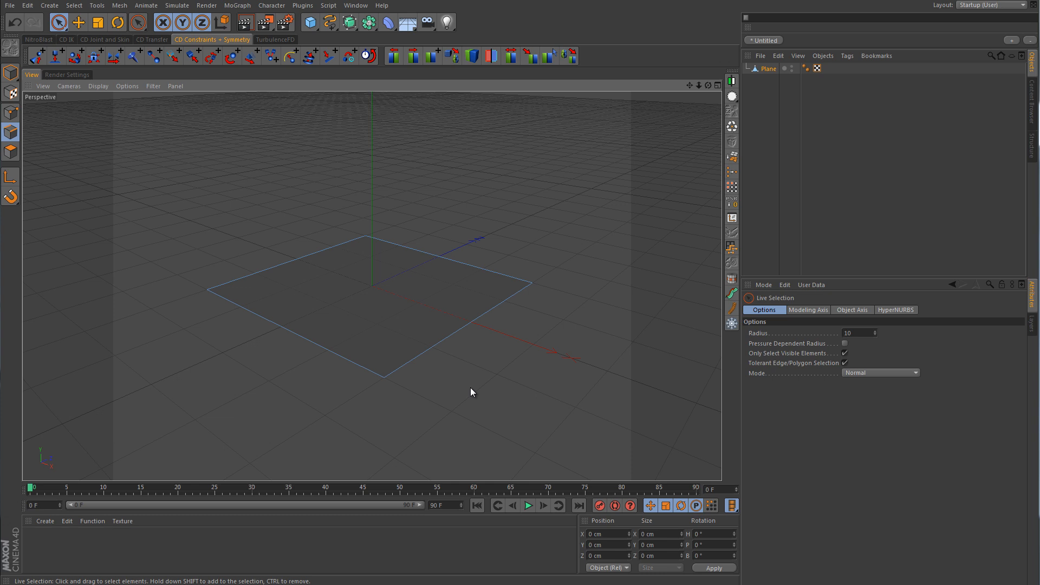
pyautogui.moveTo(454, 378)
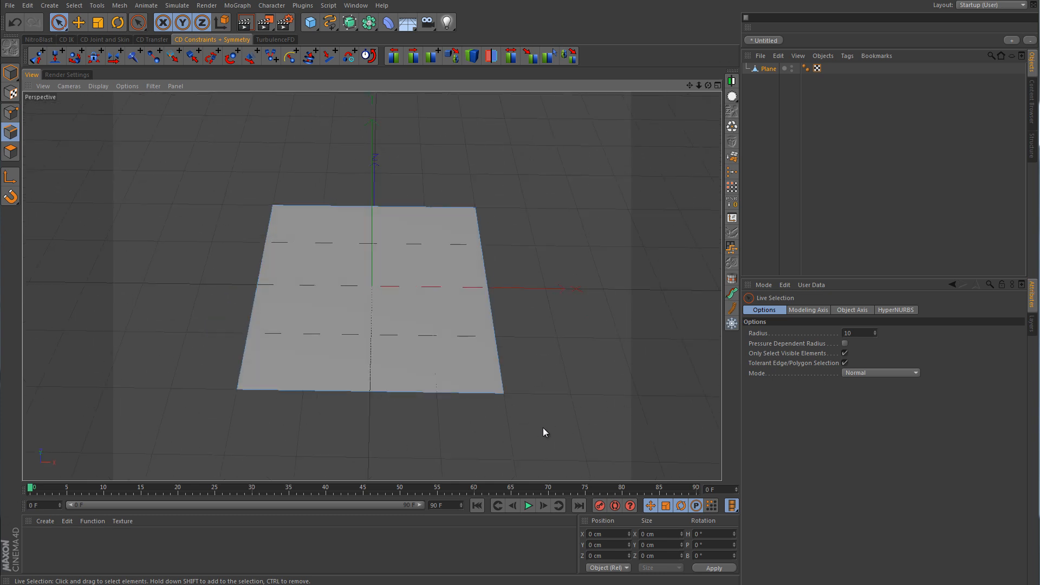
pyautogui.moveTo(411, 255)
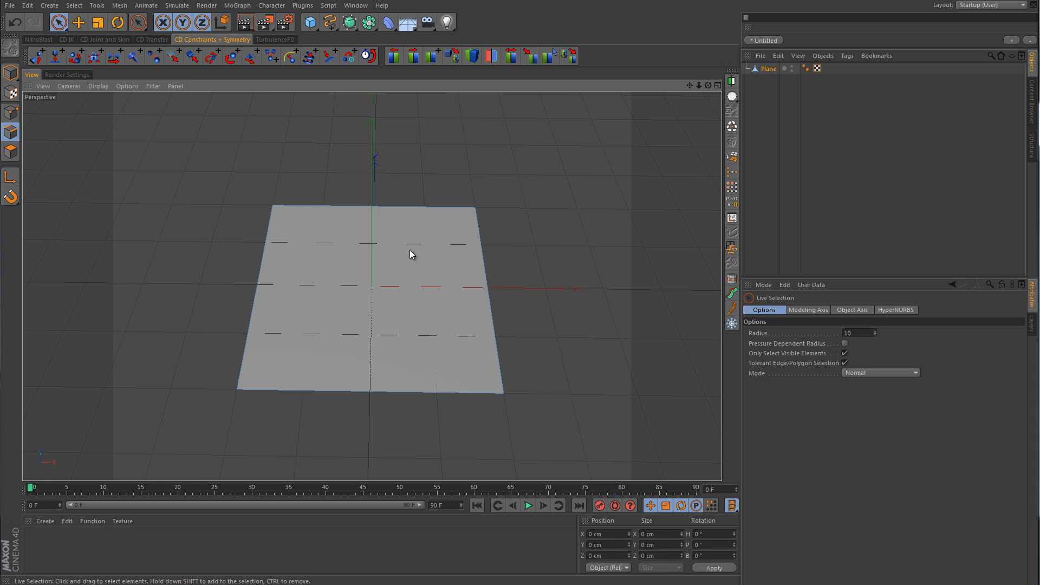
pyautogui.moveTo(416, 292)
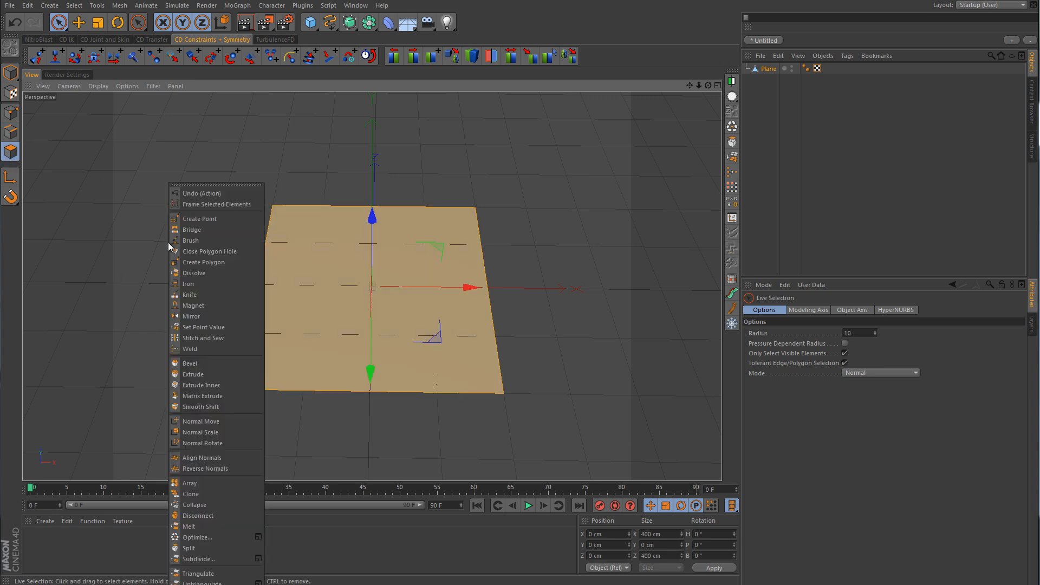
pyautogui.moveTo(199, 559)
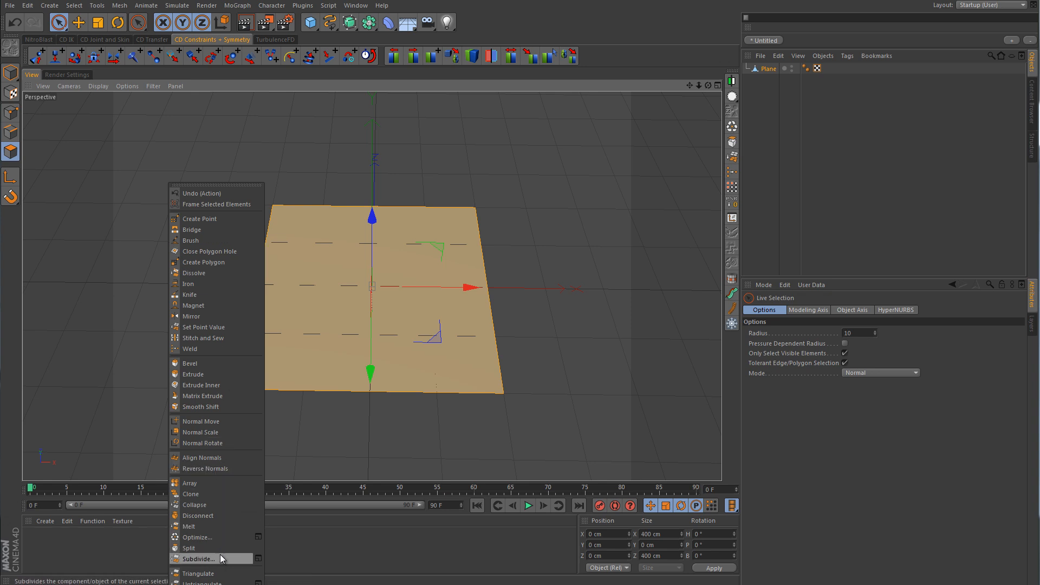
pyautogui.moveTo(188, 562)
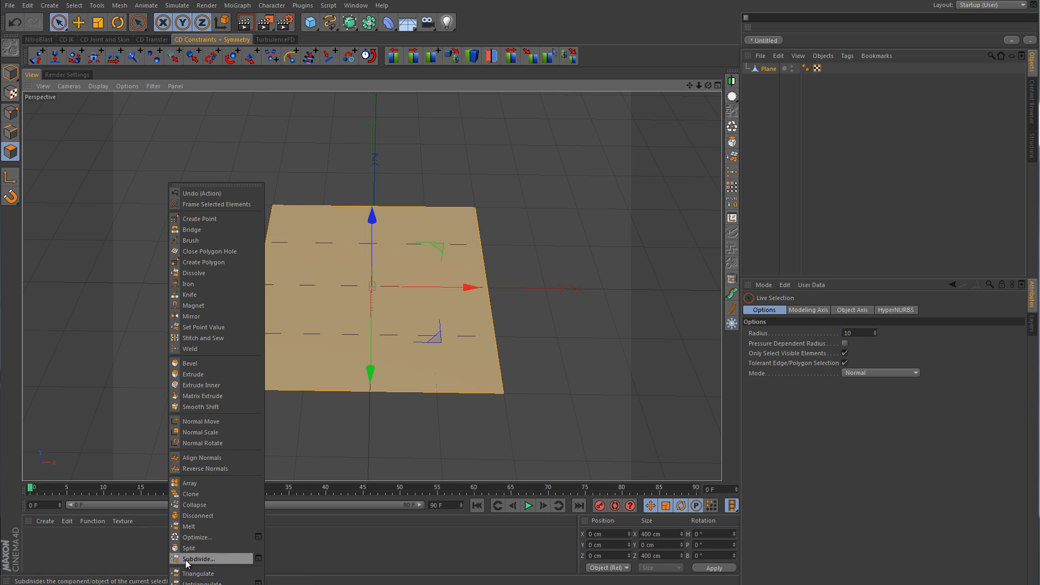
# Subdivide the plane's polygon with Subdivision kept at 1
pyautogui.click(198, 558)
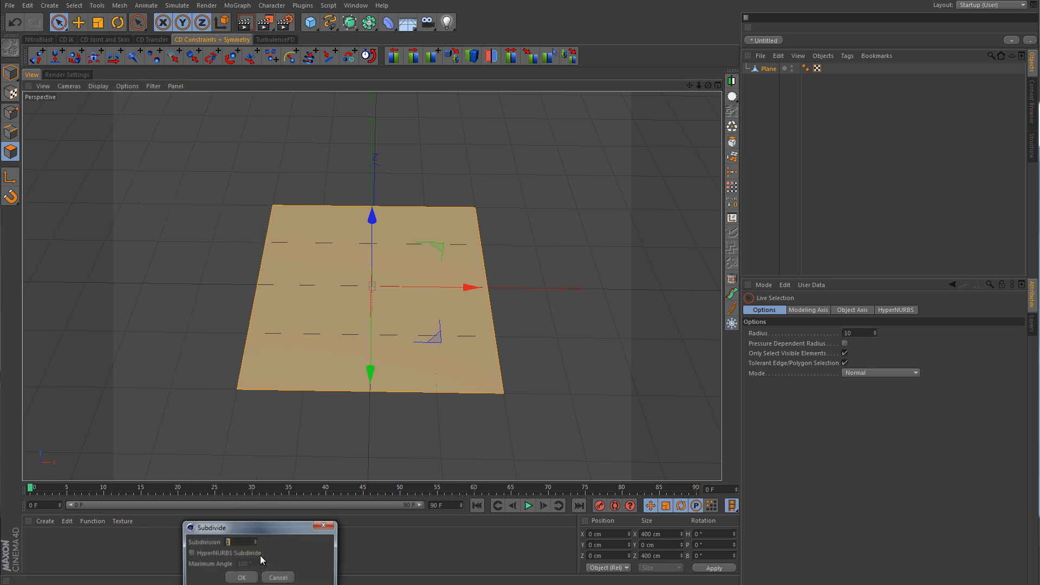
pyautogui.moveTo(259, 528); pyautogui.dragTo(149, 236)
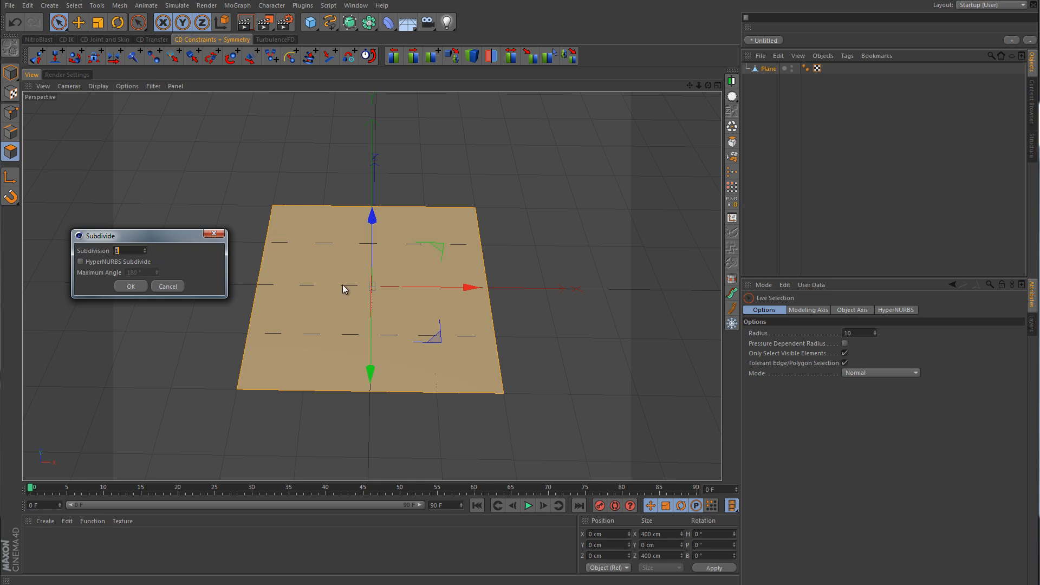
pyautogui.moveTo(71, 399)
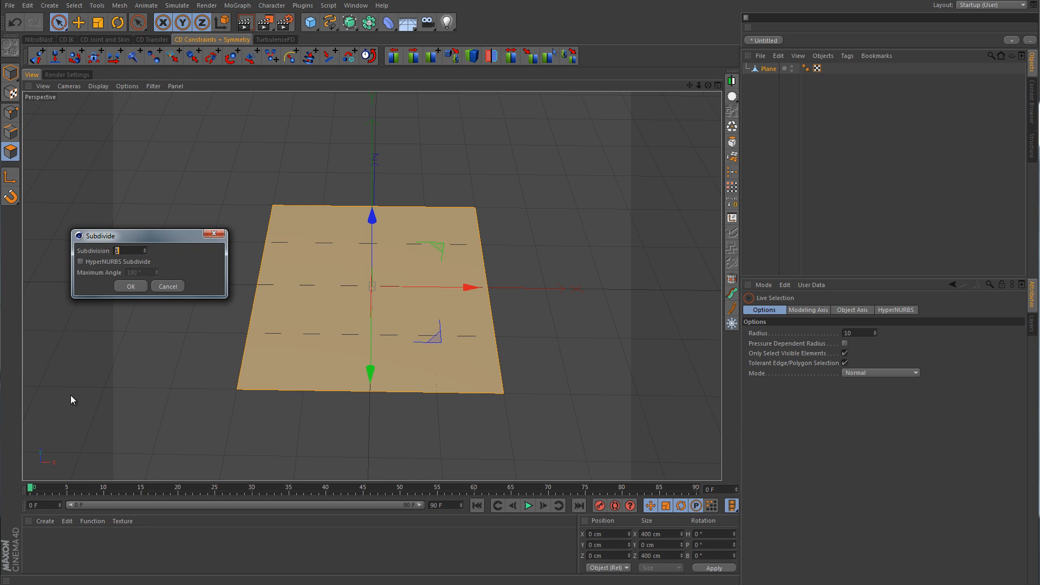
pyautogui.click(130, 286)
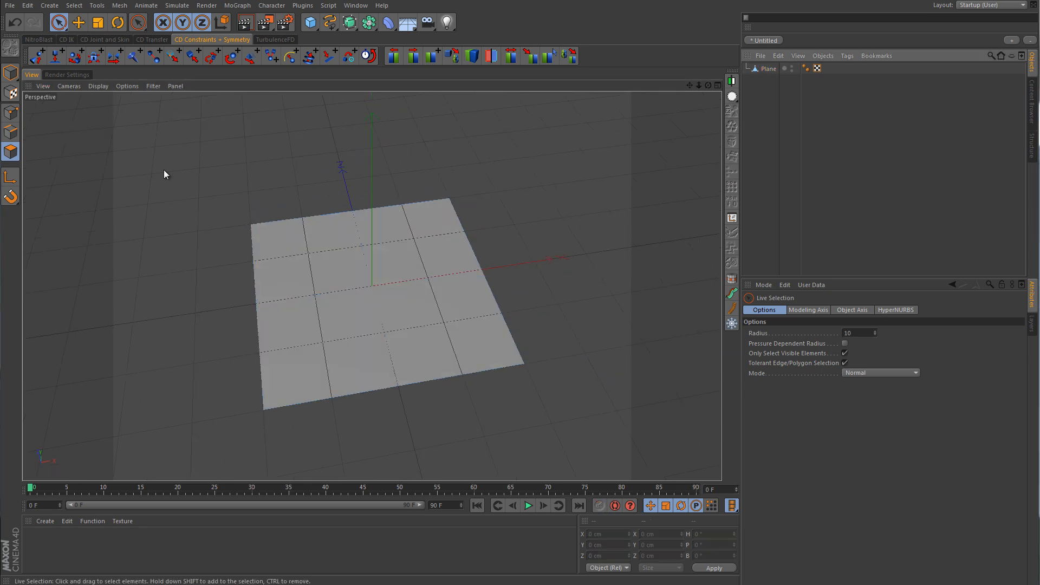
# Change the viewport shading of the plane and adjust the view
pyautogui.click(98, 86)
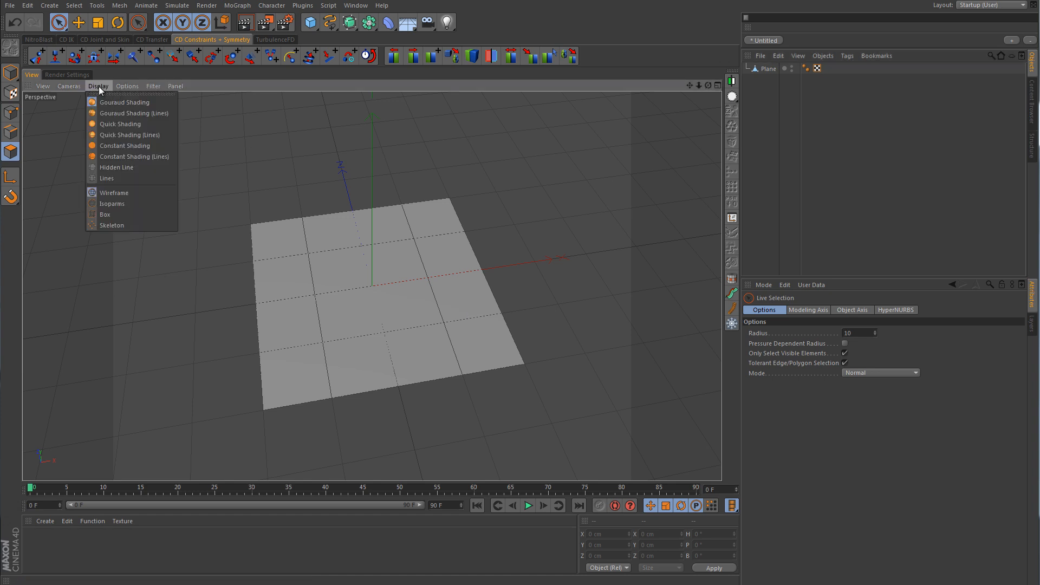
pyautogui.click(153, 86)
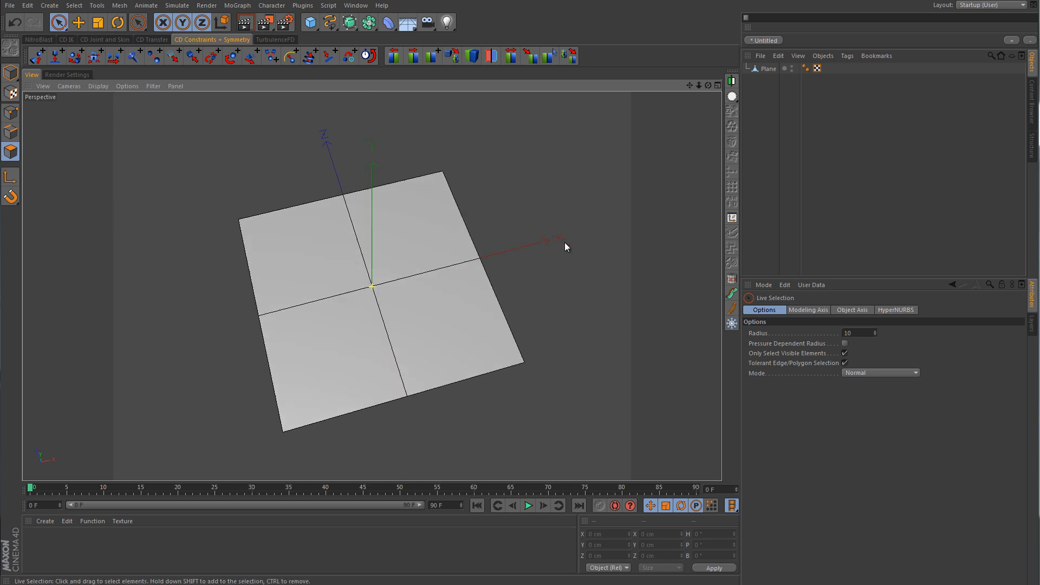
pyautogui.moveTo(564, 247); pyautogui.dragTo(581, 197)
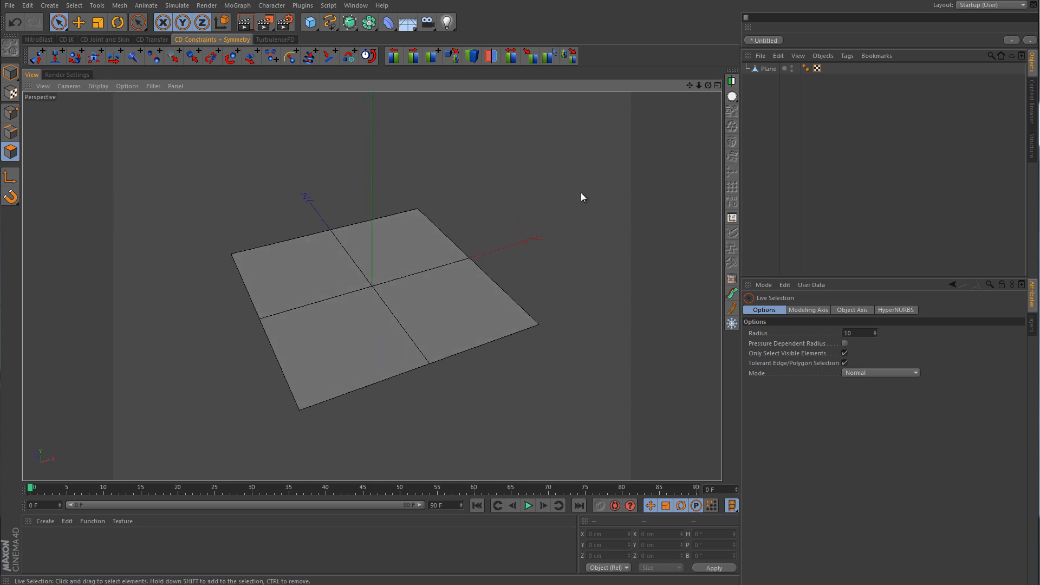
pyautogui.moveTo(322, 166)
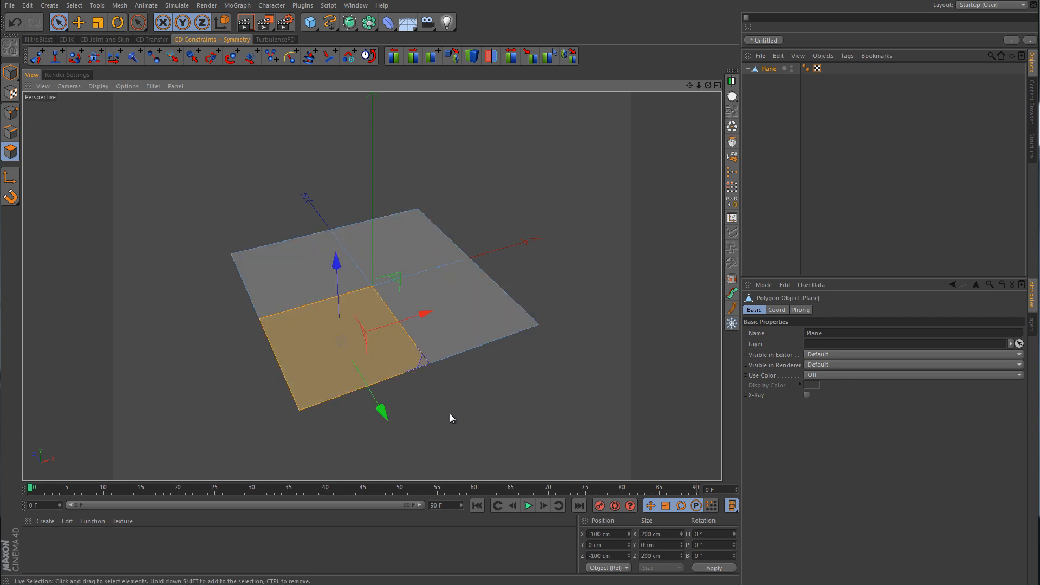
pyautogui.moveTo(477, 410)
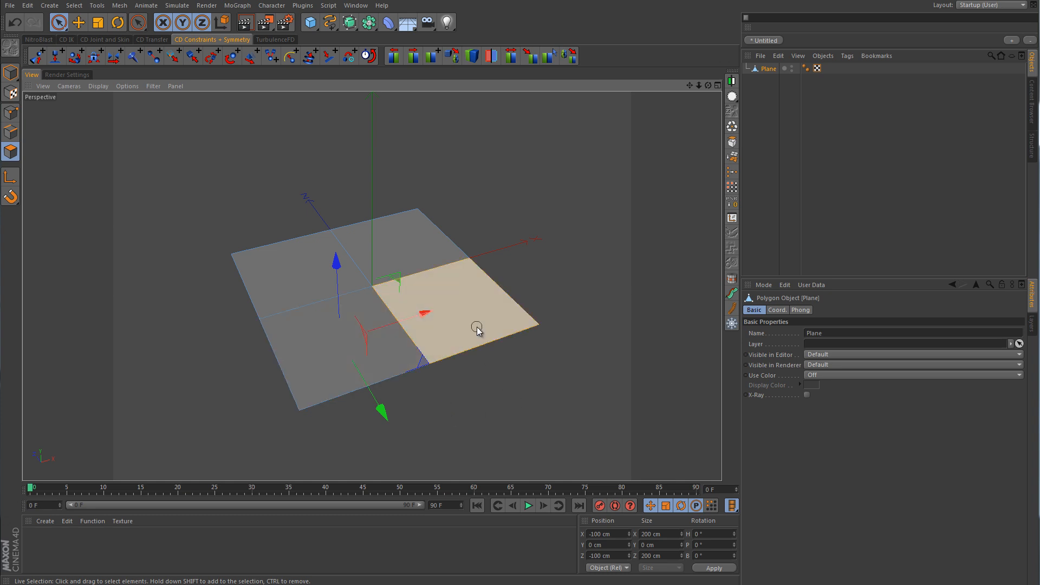
# Subdivide the selected front-right quad once, then select two of the new smaller polygons
pyautogui.rightClick(478, 330)
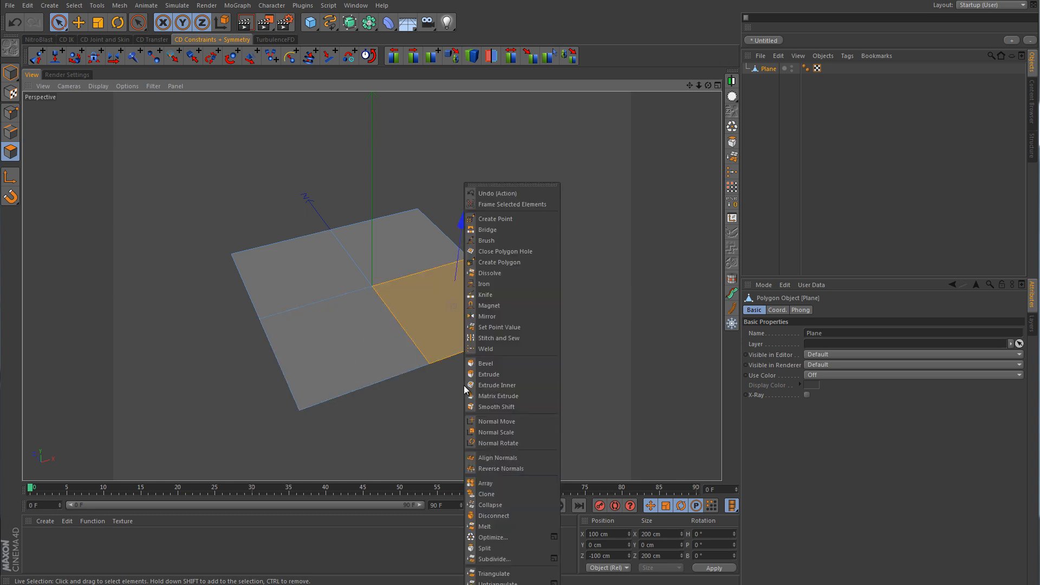
pyautogui.click(494, 559)
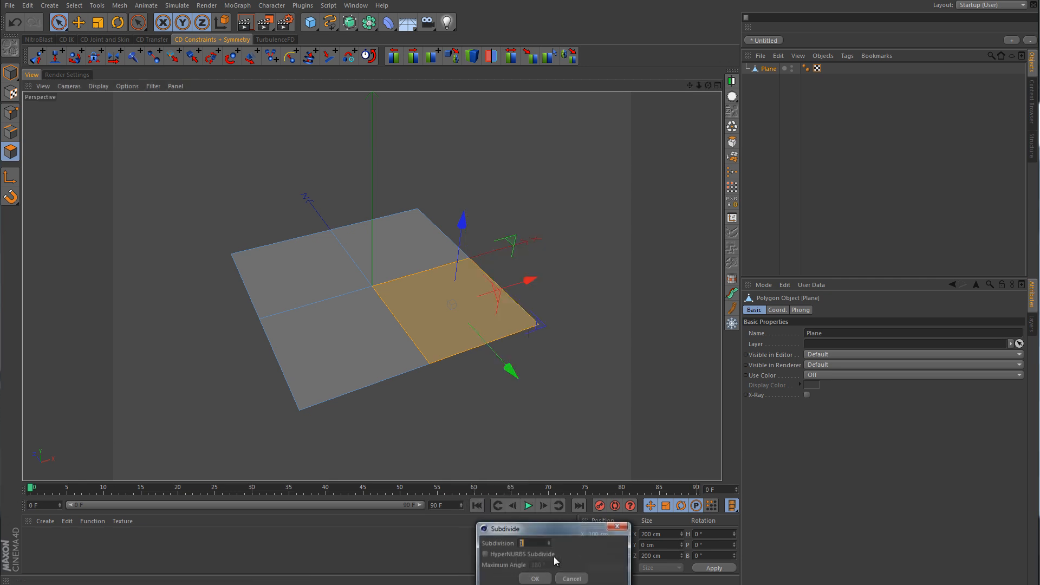
pyautogui.moveTo(504, 529); pyautogui.dragTo(519, 125)
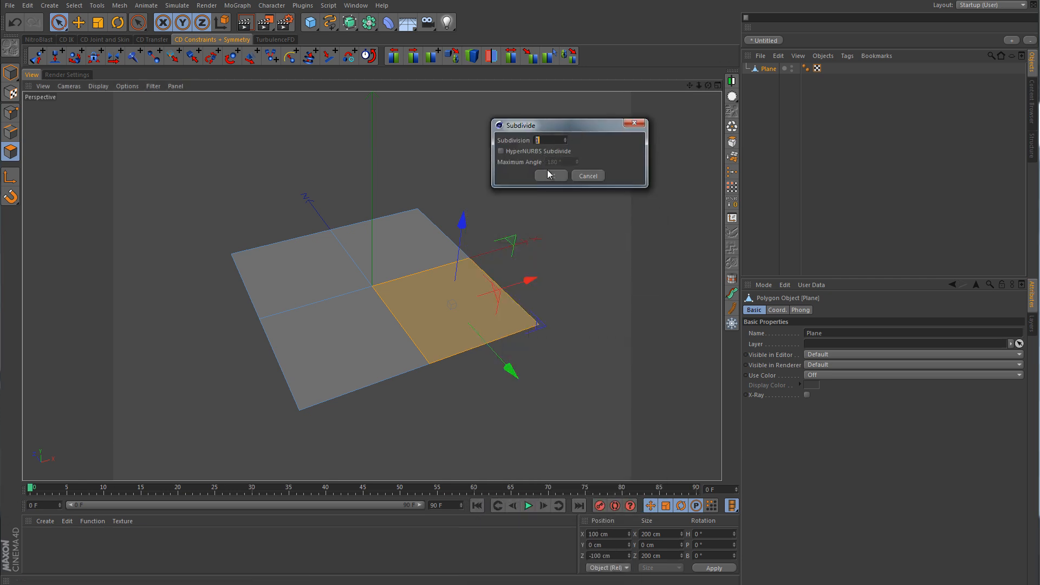
pyautogui.click(550, 175)
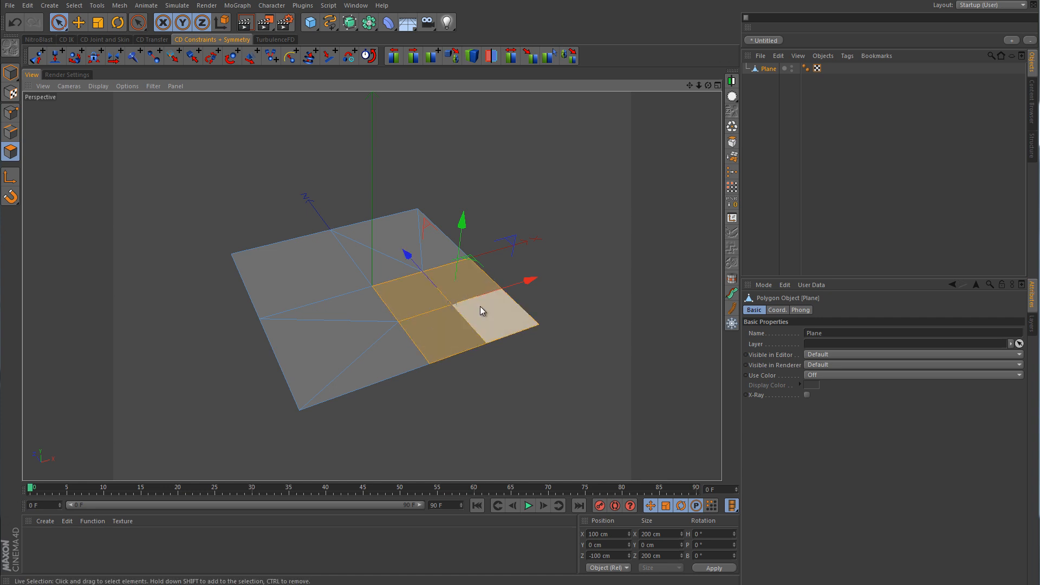
pyautogui.click(462, 332)
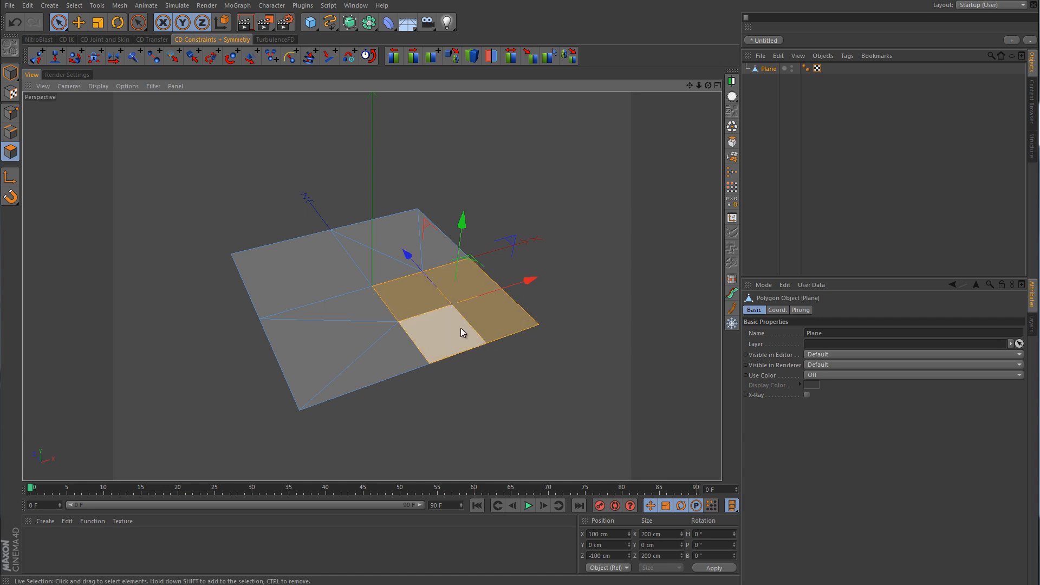
pyautogui.click(464, 279)
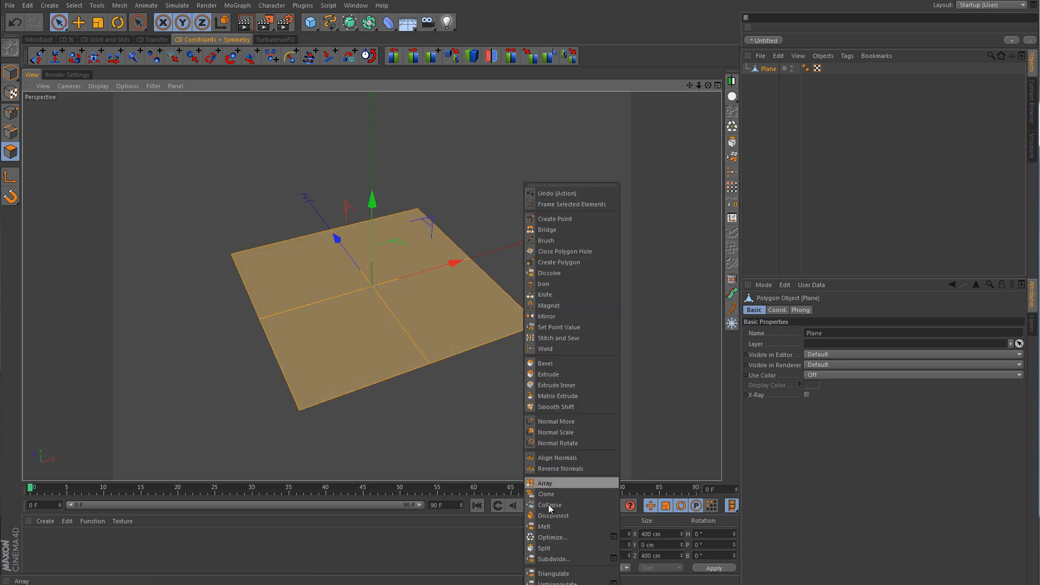
# Subdivide all of the plane's polygons twice, giving an eight-by-eight grid
pyautogui.click(553, 559)
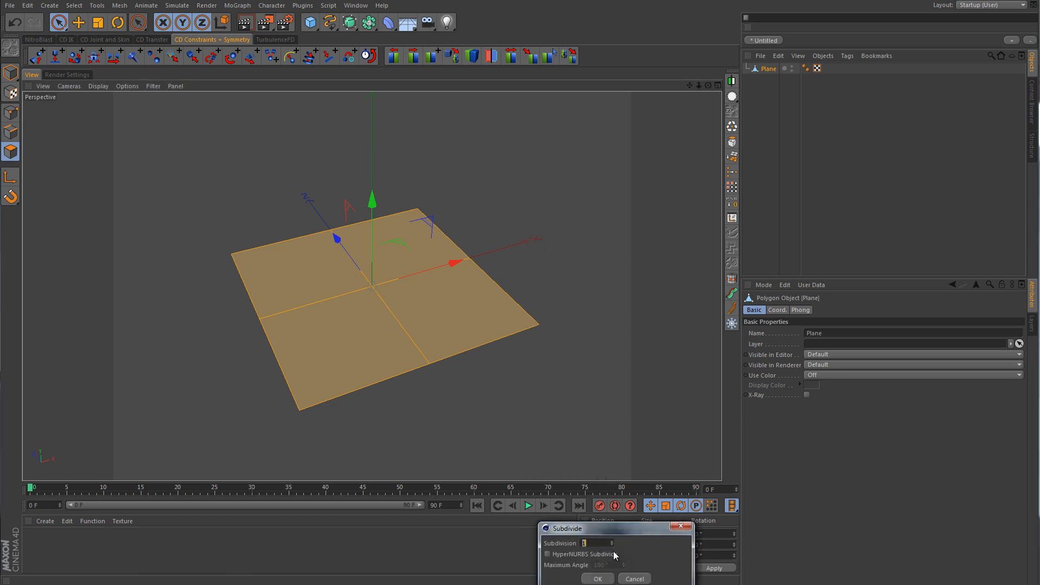
pyautogui.click(596, 579)
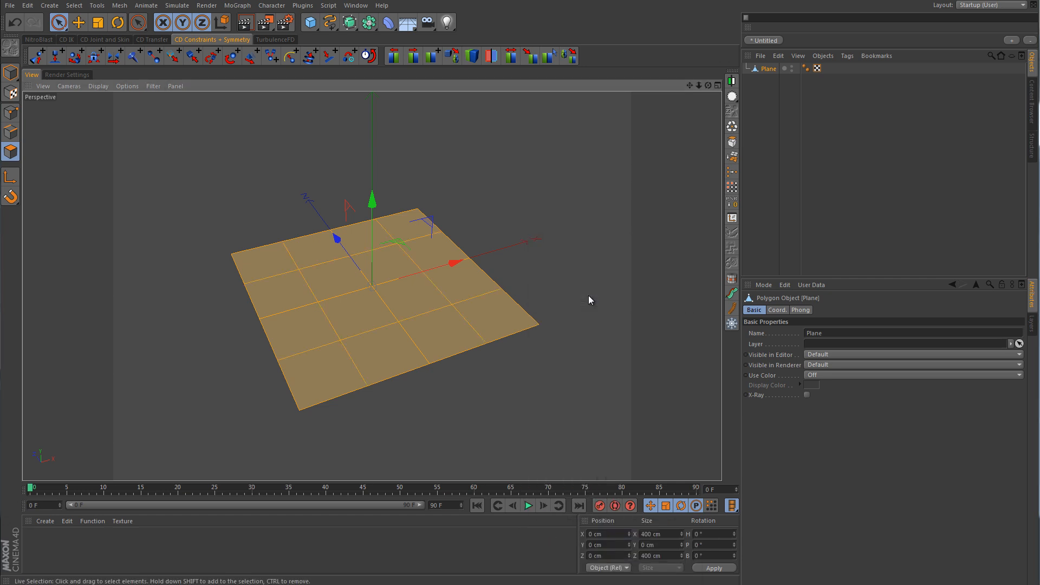
pyautogui.click(387, 358)
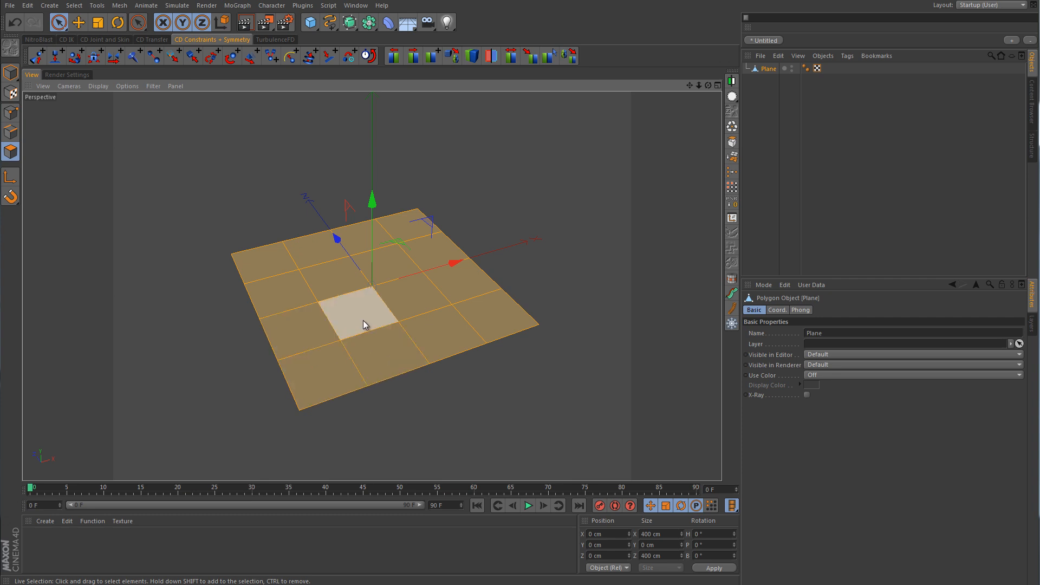
pyautogui.rightClick(364, 325)
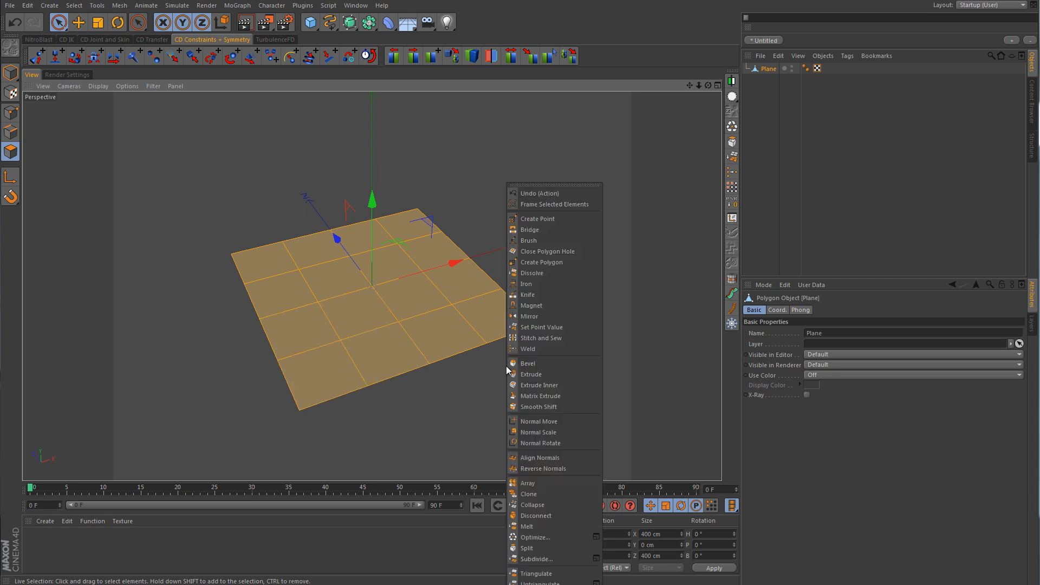
pyautogui.click(535, 558)
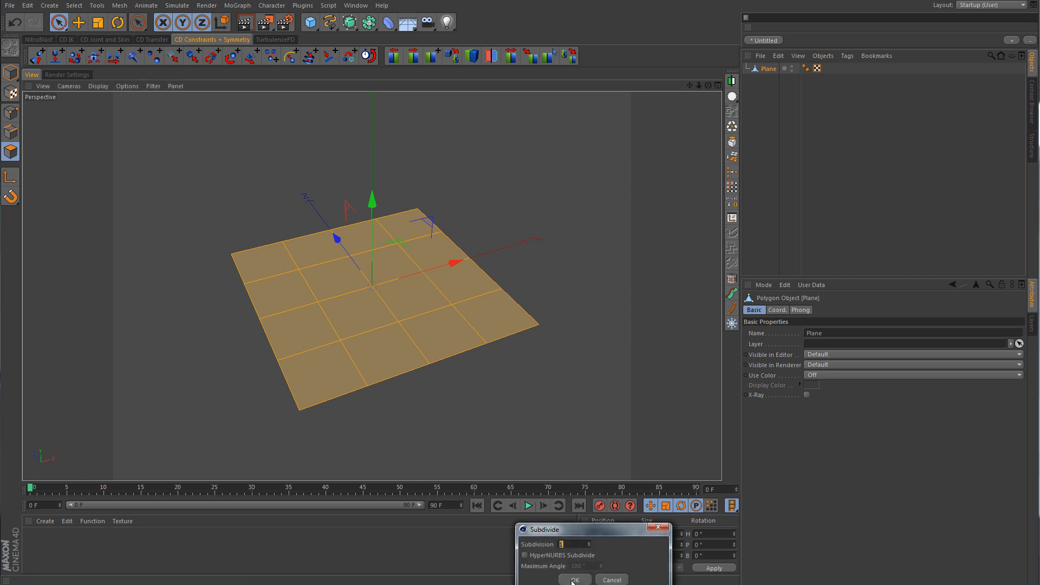
pyautogui.click(574, 579)
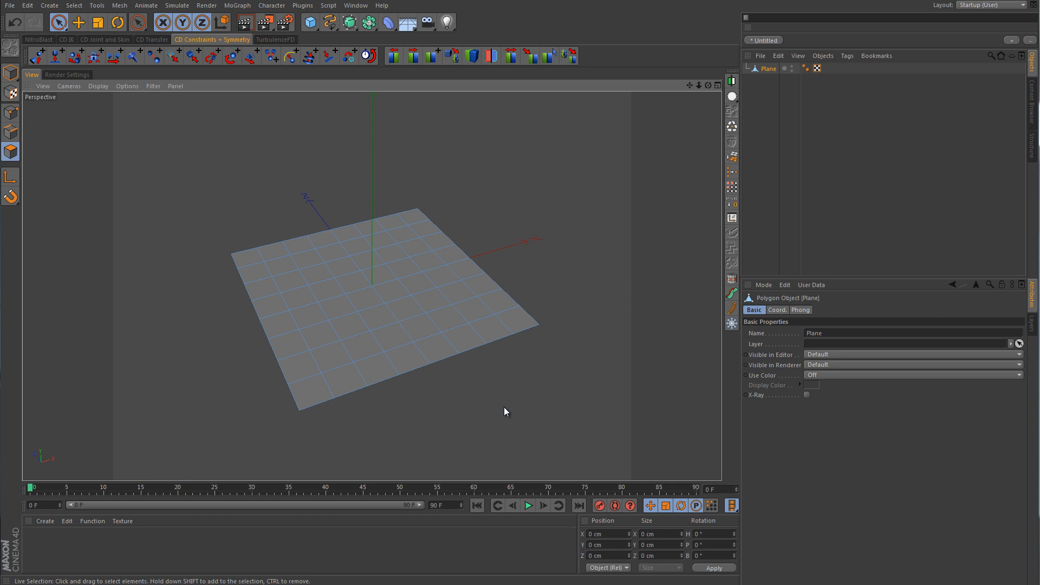
pyautogui.moveTo(245, 313)
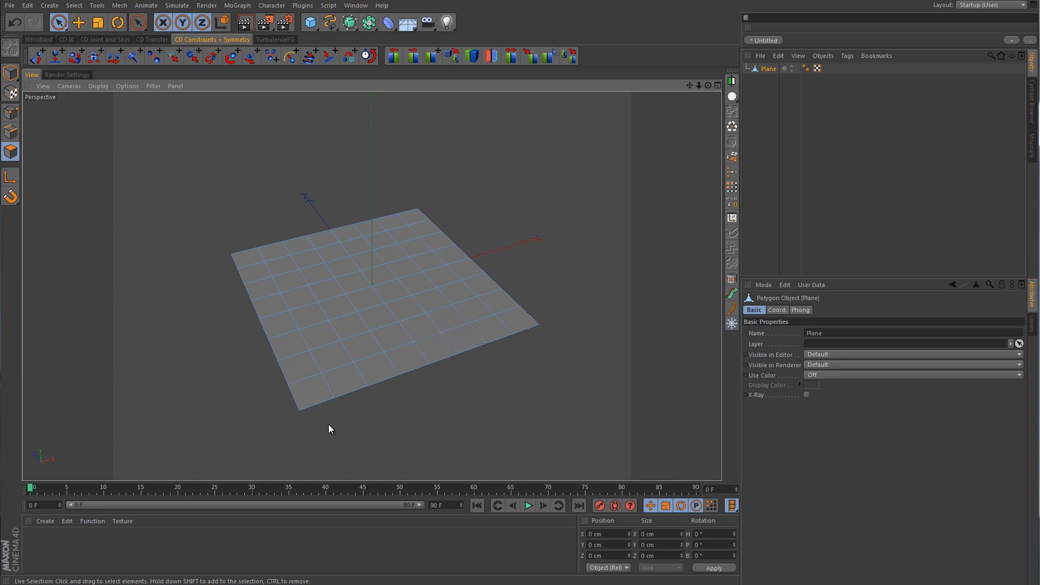
pyautogui.moveTo(418, 427)
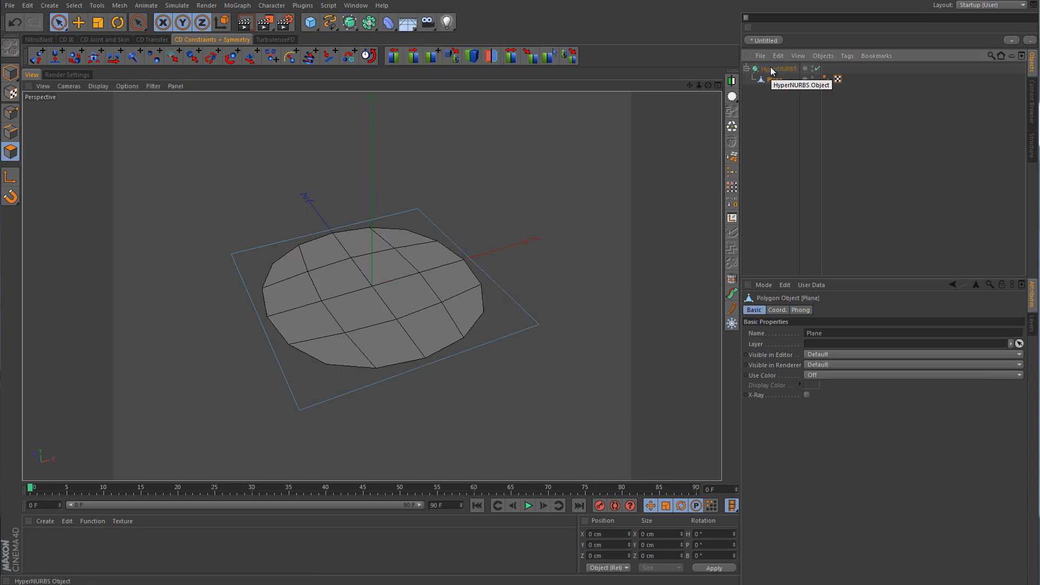
# Select the HyperNURBS object holding the plane to view its Object properties
pyautogui.click(779, 68)
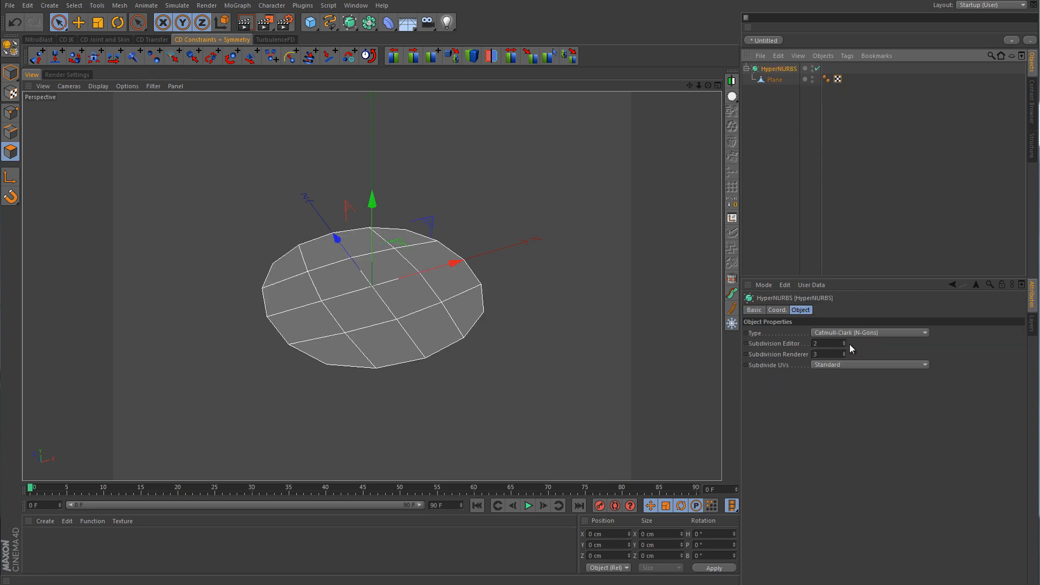
# Lower HyperNURBS Subdivision Editor to 1, then select the Plane inside it
pyautogui.click(844, 345)
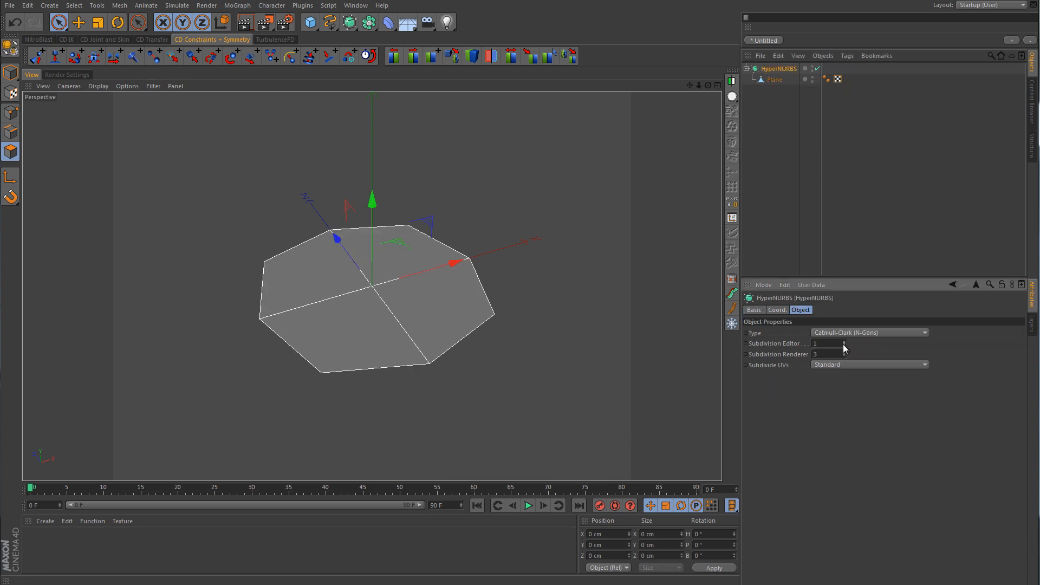
pyautogui.moveTo(457, 341)
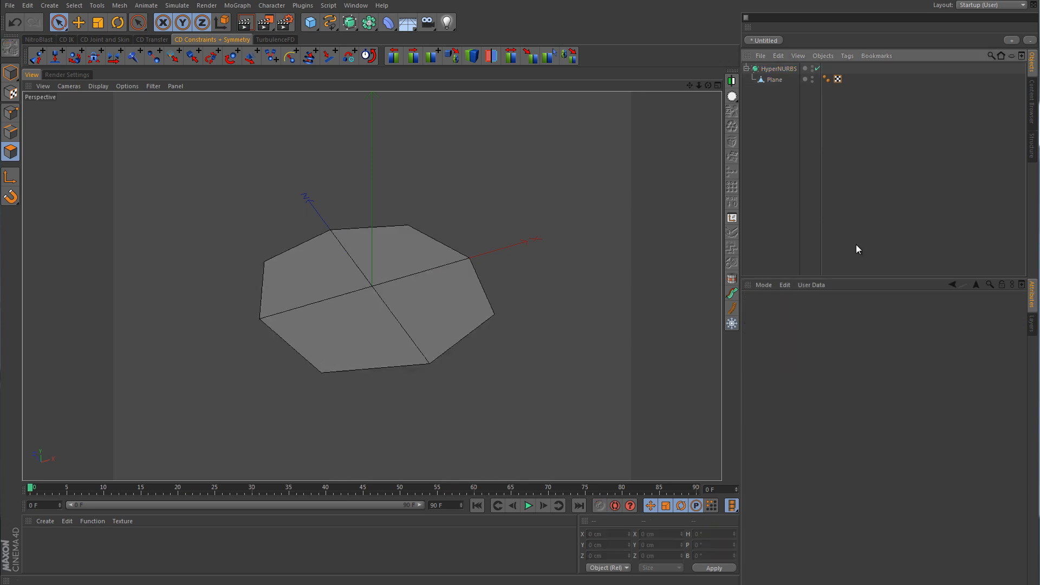
pyautogui.click(774, 80)
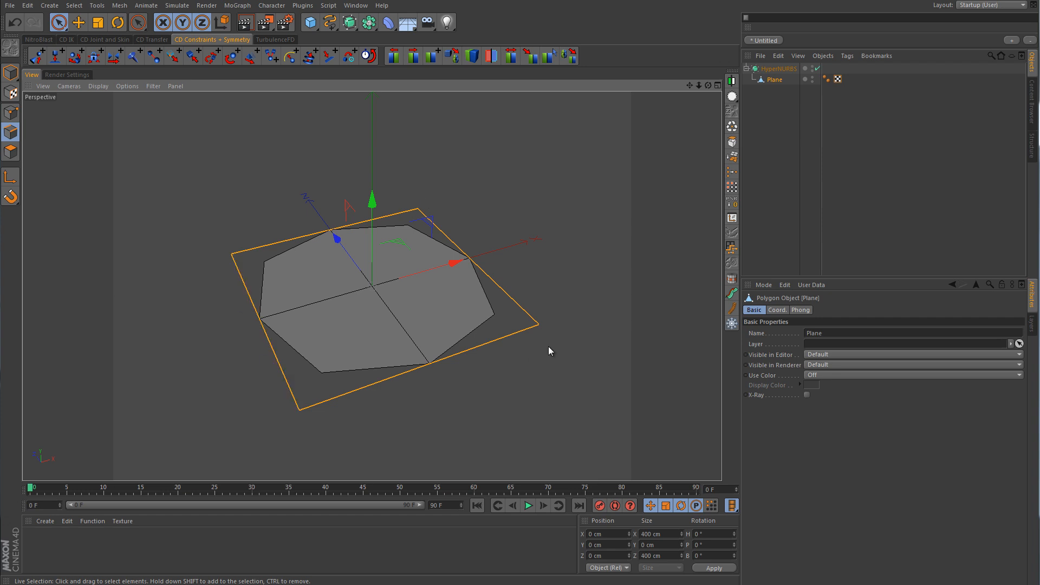
pyautogui.moveTo(338, 239)
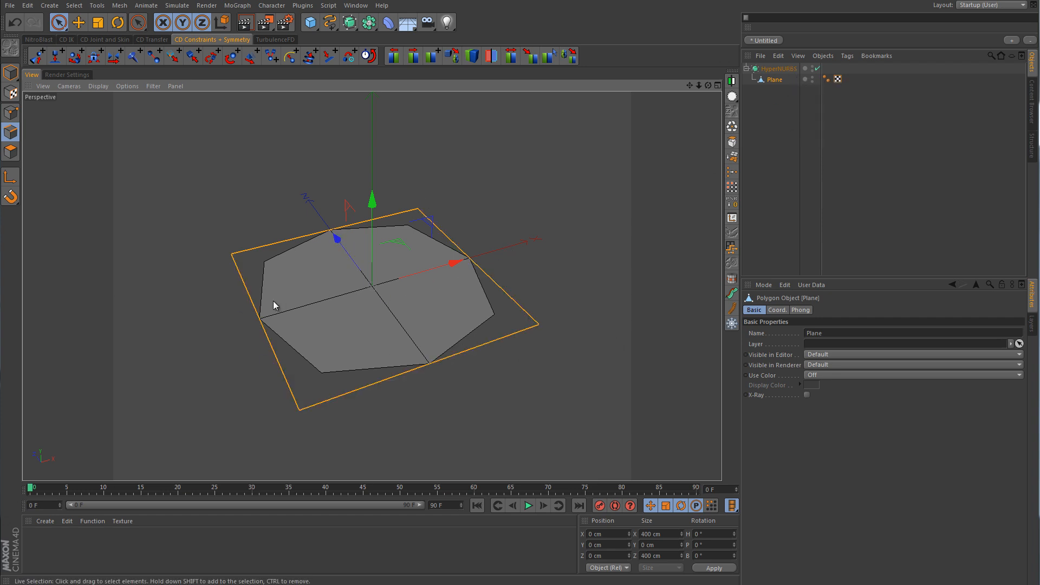
pyautogui.moveTo(434, 282)
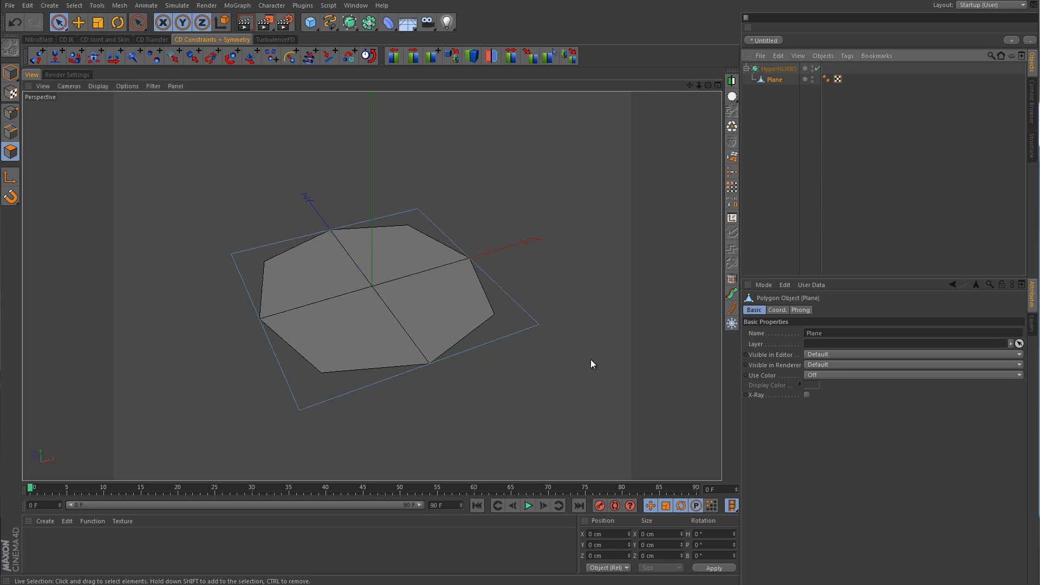
pyautogui.moveTo(788, 69)
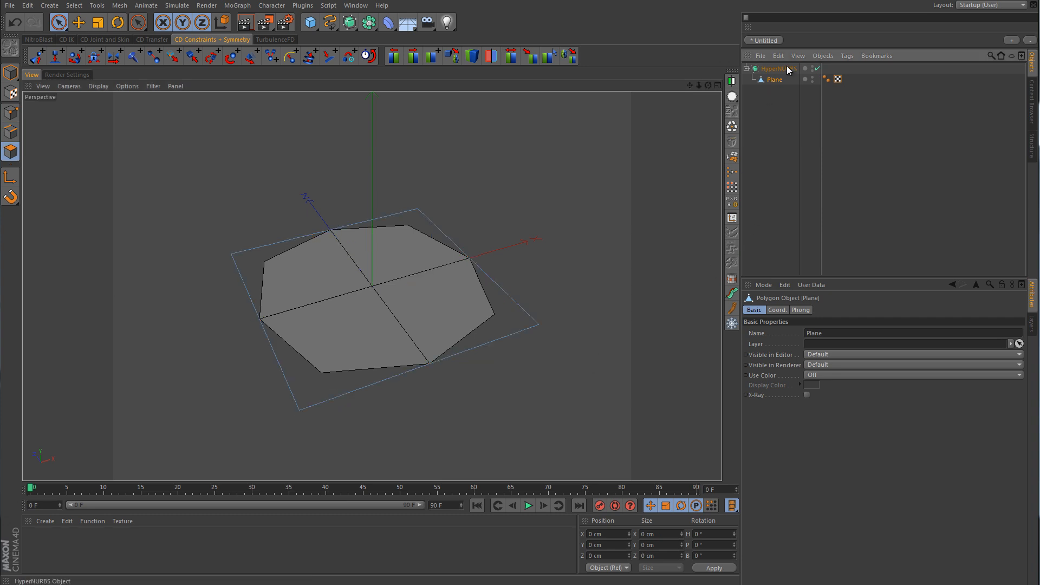
# Raise the HyperNURBS Subdivision Editor from 1 through 2 to 3
pyautogui.click(778, 68)
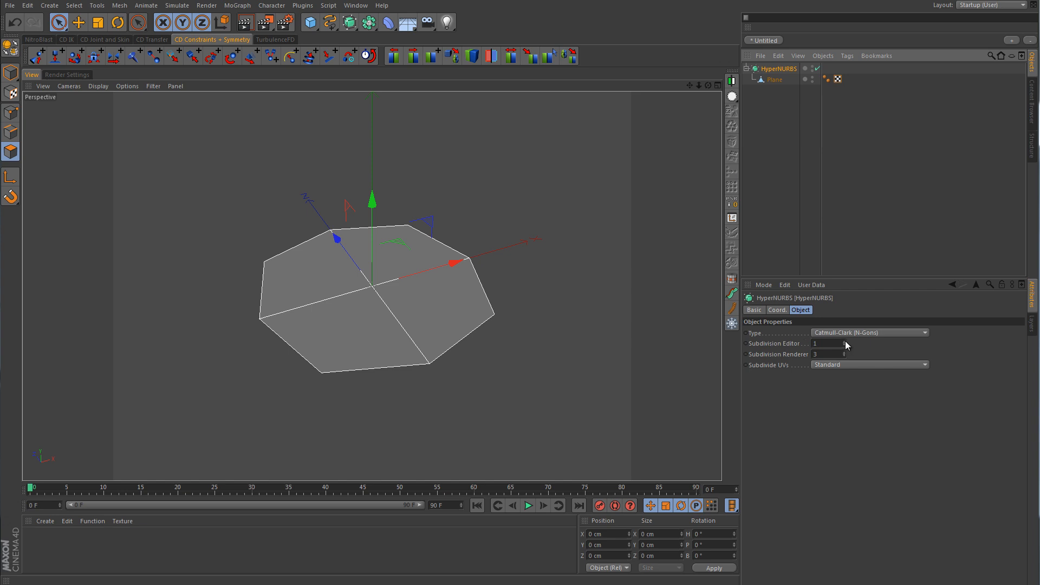
pyautogui.click(843, 341)
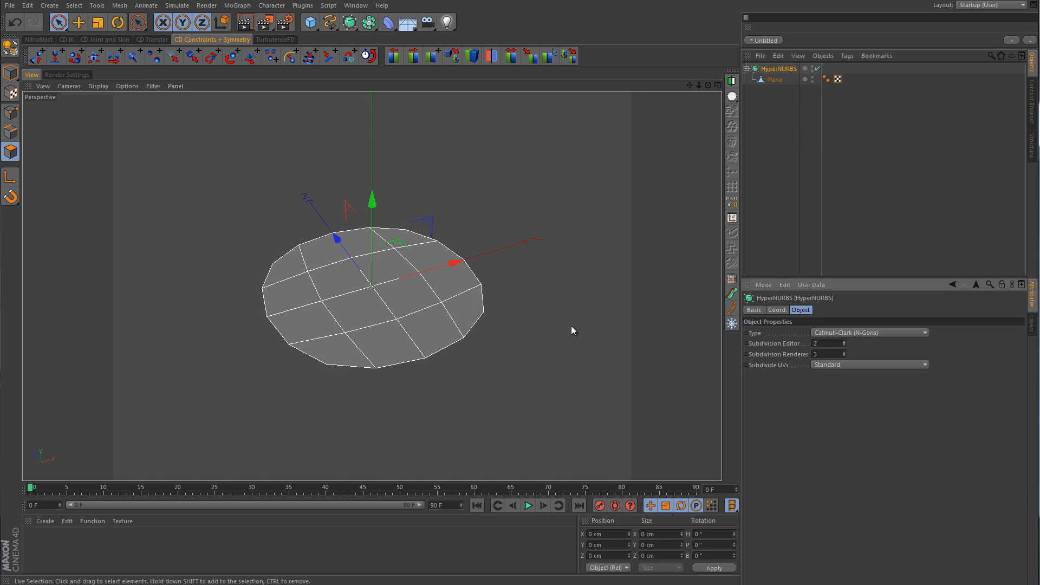
pyautogui.moveTo(441, 317)
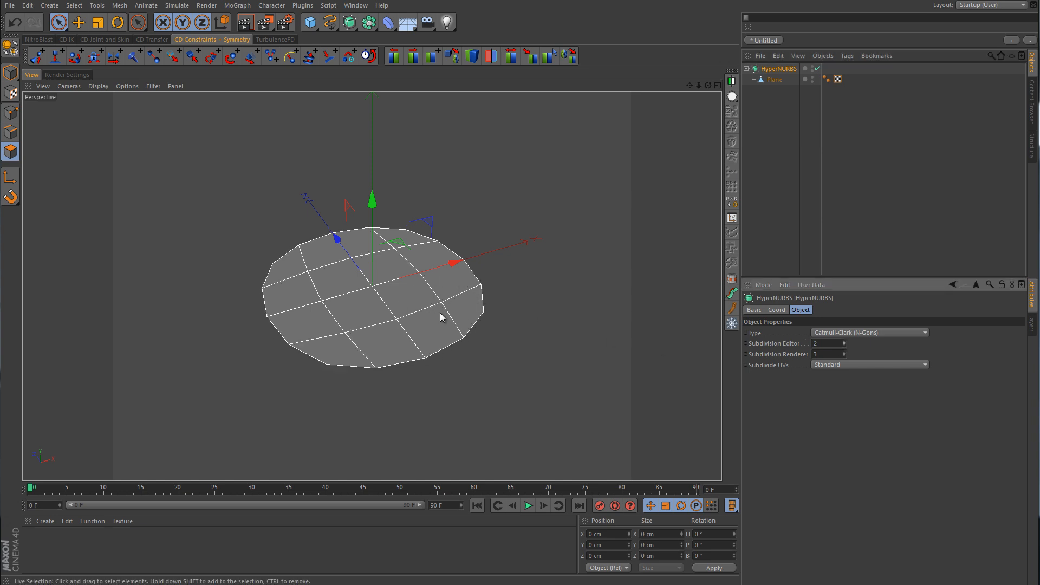
pyautogui.moveTo(331, 351)
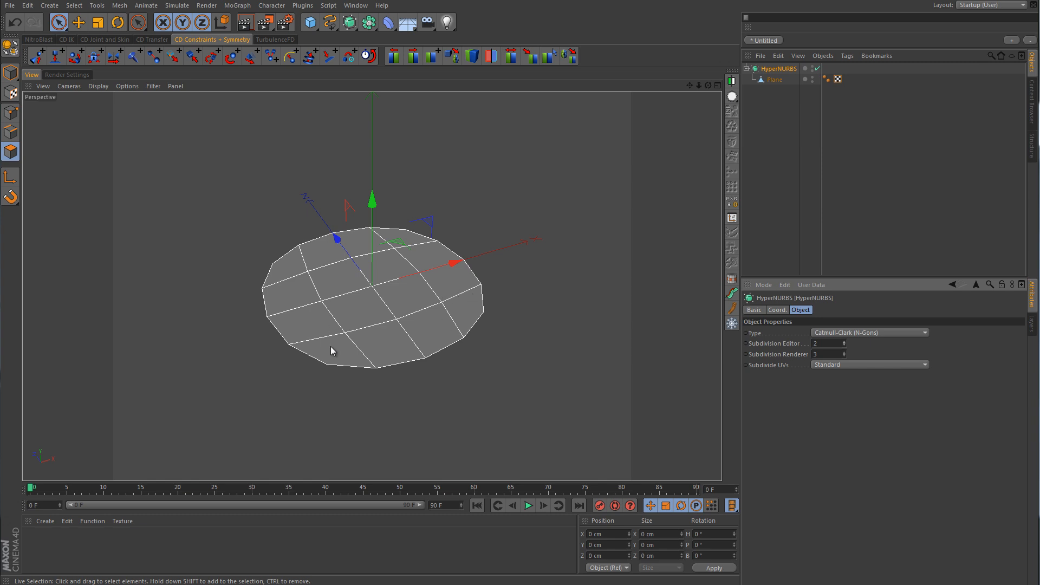
pyautogui.moveTo(453, 337)
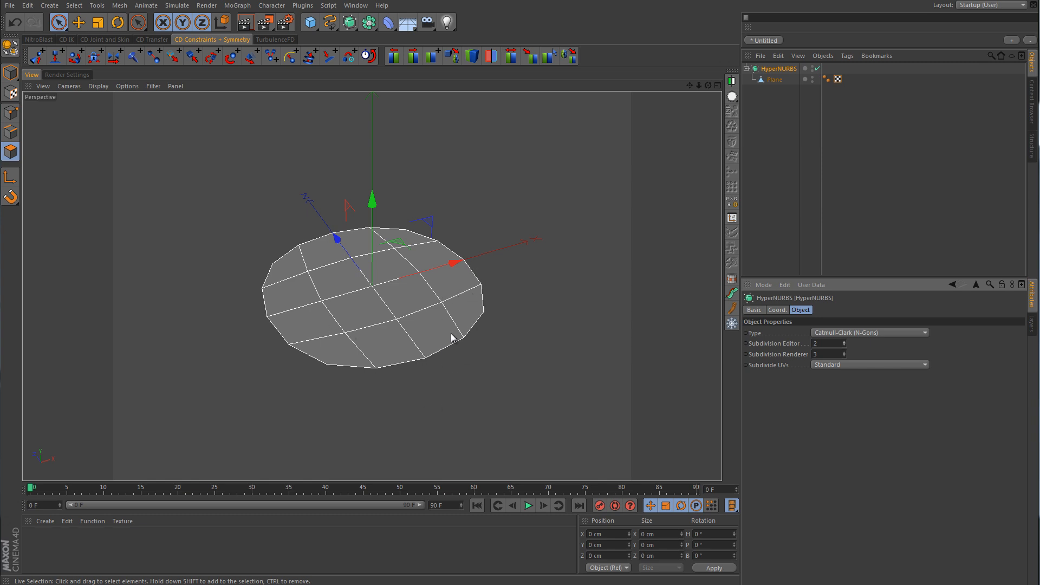
pyautogui.moveTo(958, 189)
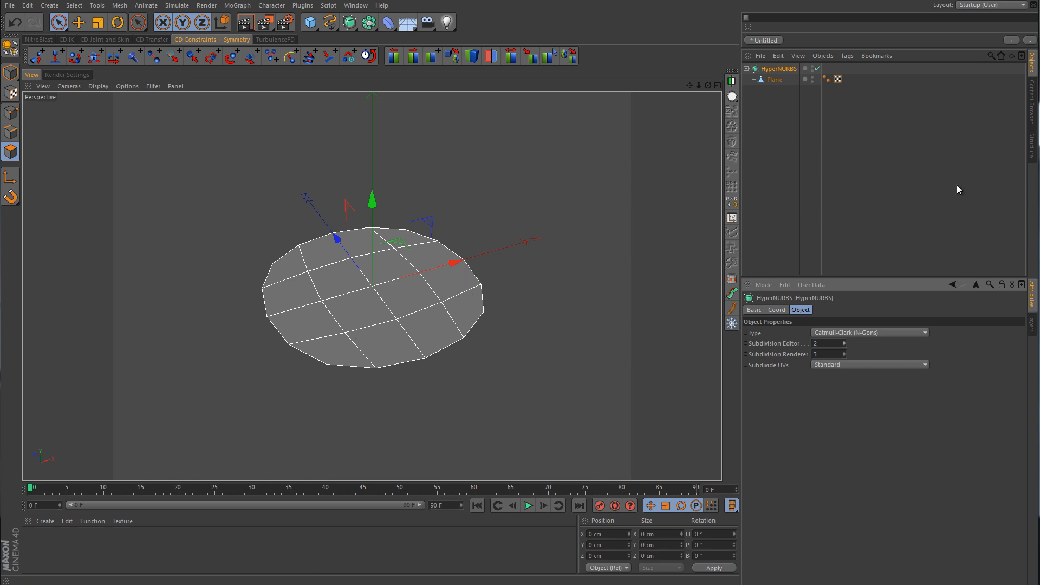
pyautogui.moveTo(868, 358)
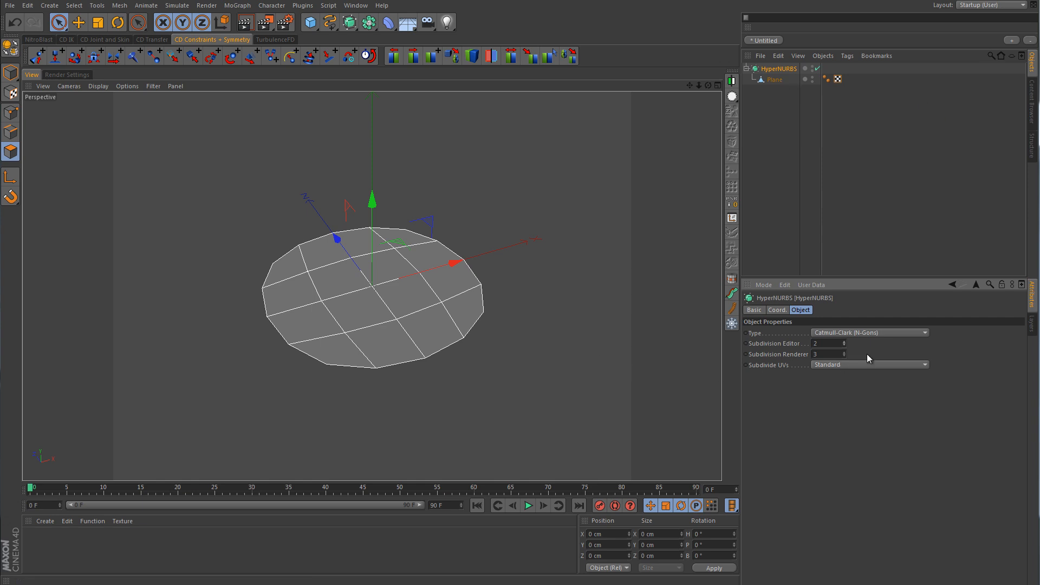
pyautogui.click(842, 342)
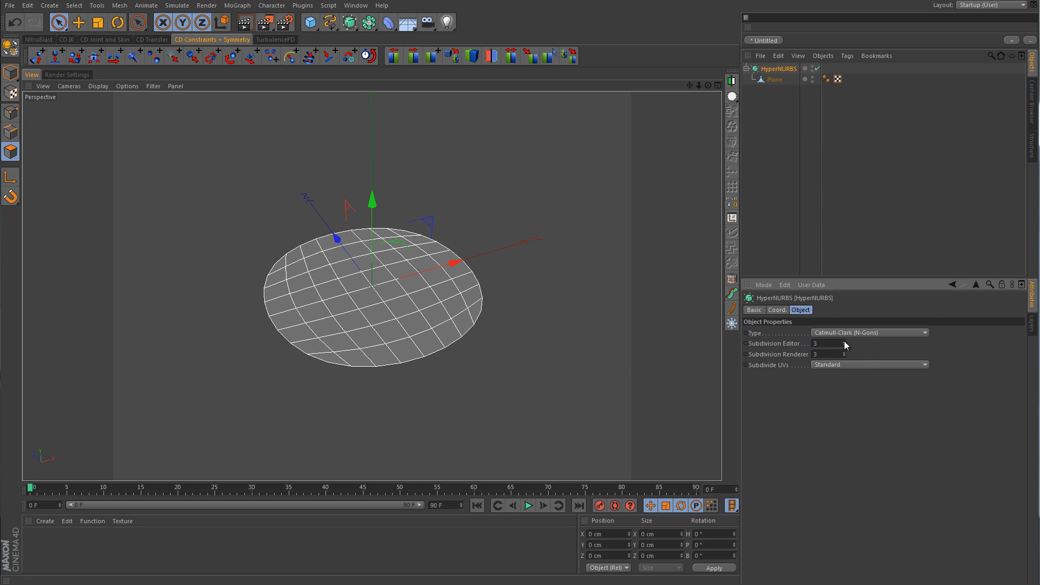
pyautogui.moveTo(464, 337)
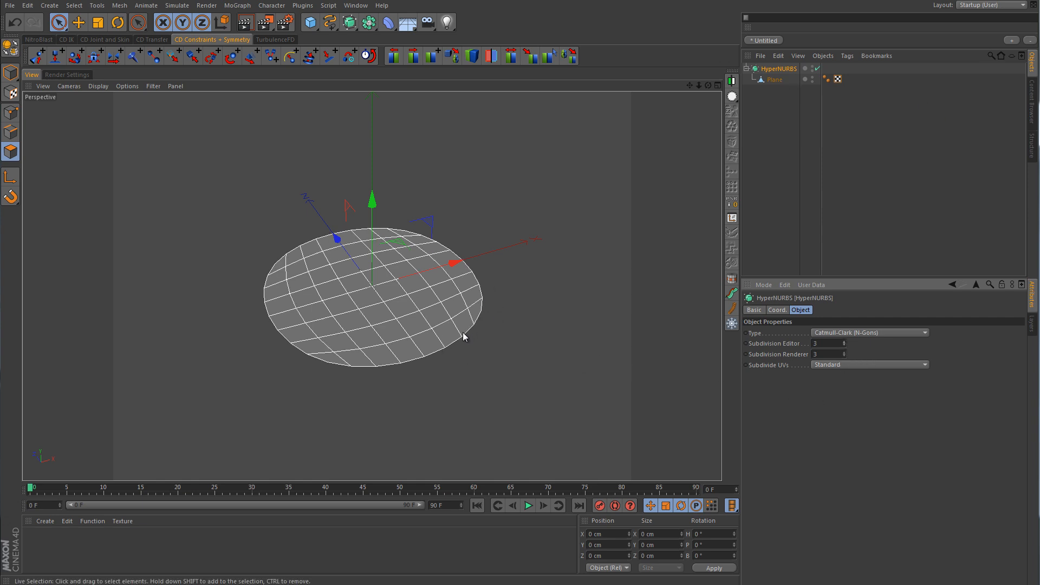
pyautogui.moveTo(381, 377)
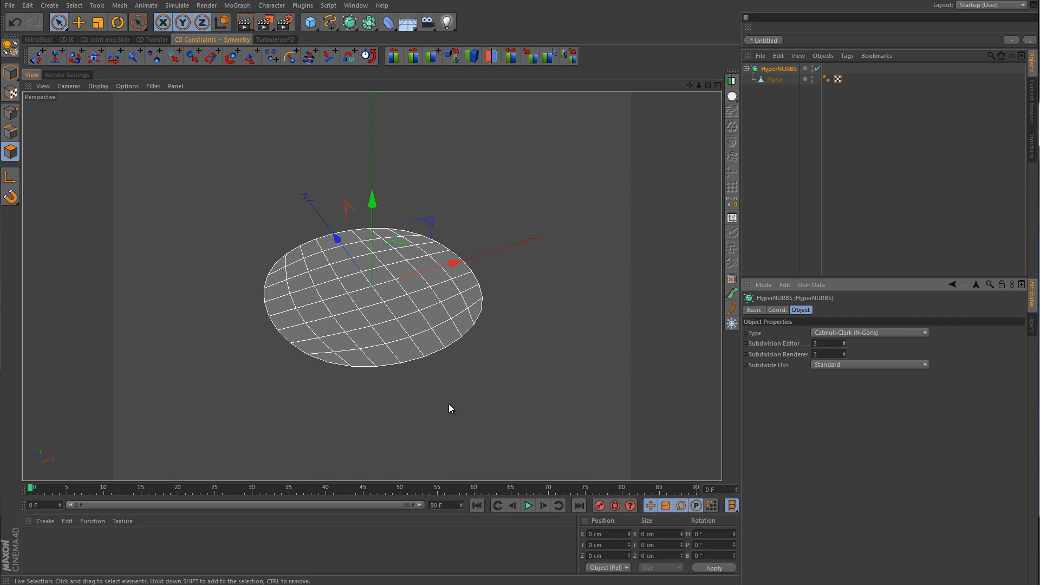
pyautogui.moveTo(388, 331)
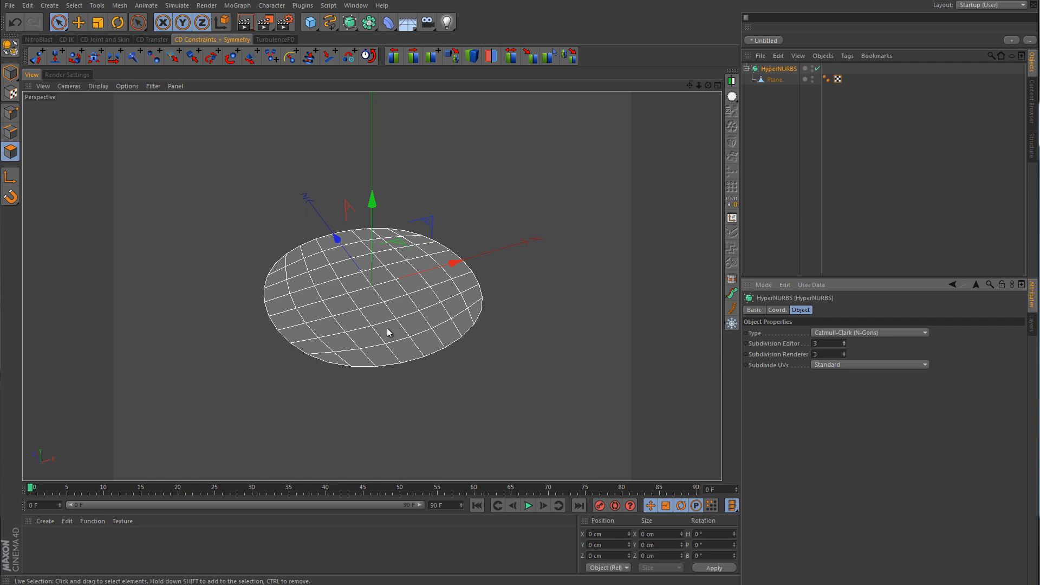
pyautogui.moveTo(434, 289)
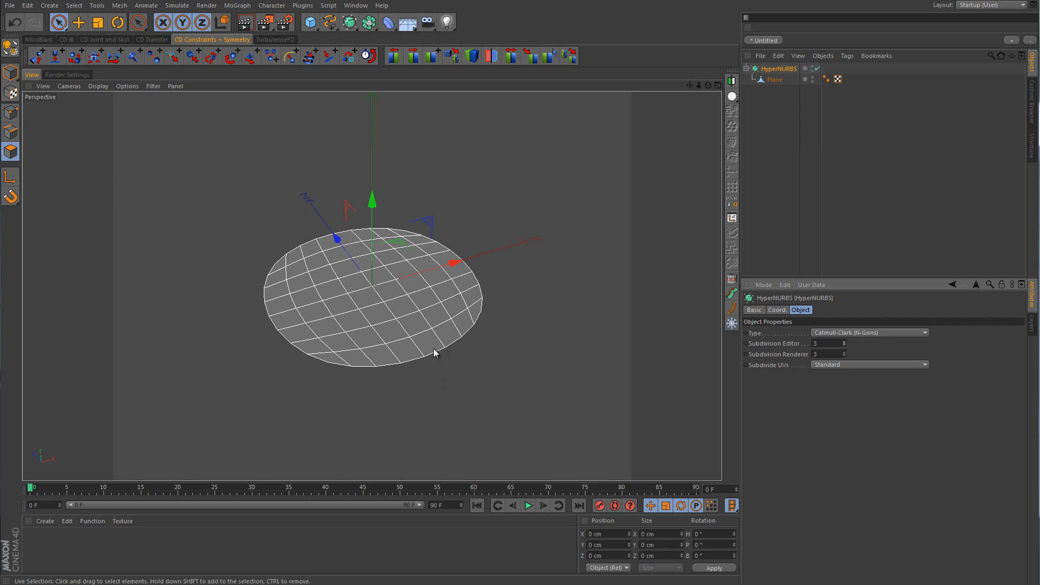
pyautogui.moveTo(406, 312)
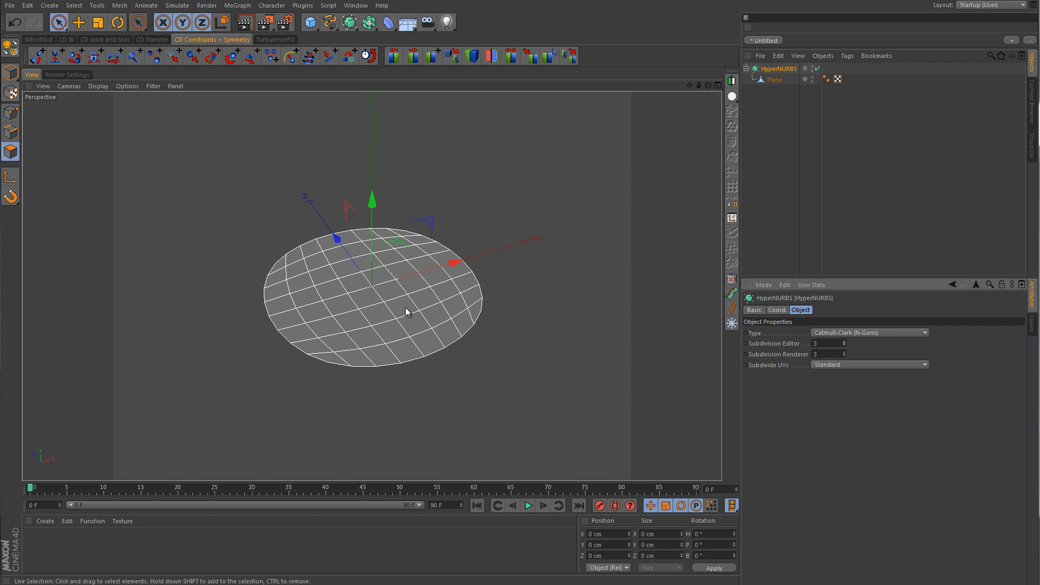
pyautogui.moveTo(496, 292)
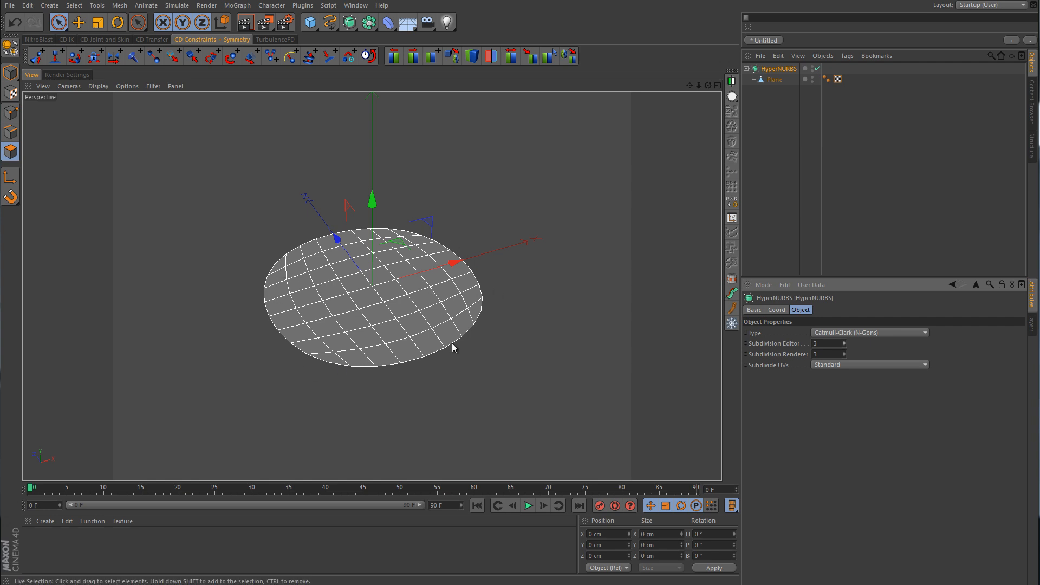
pyautogui.moveTo(511, 334)
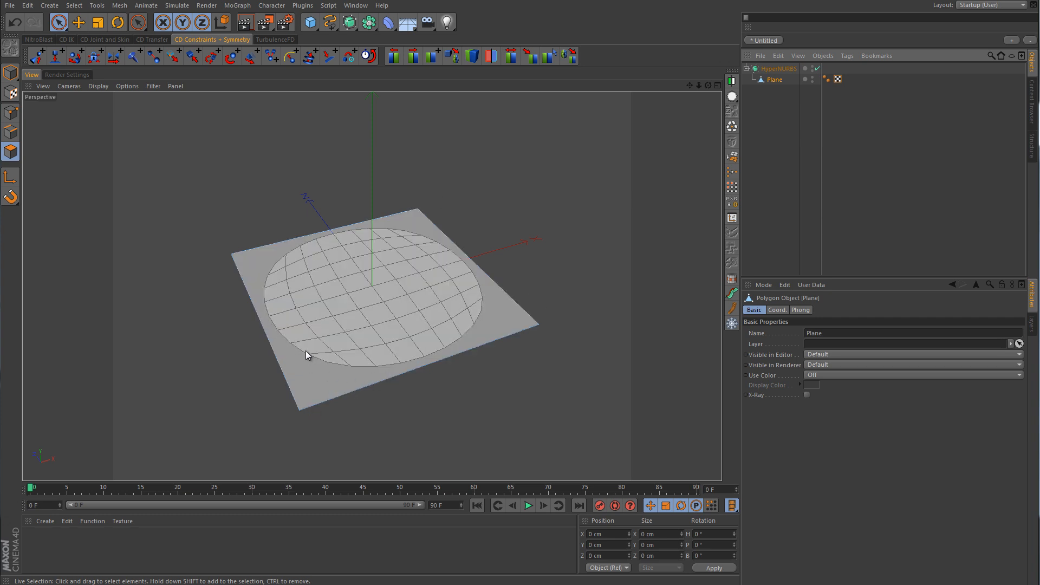
# Switch the Plane to Edges editing mode
pyautogui.click(307, 355)
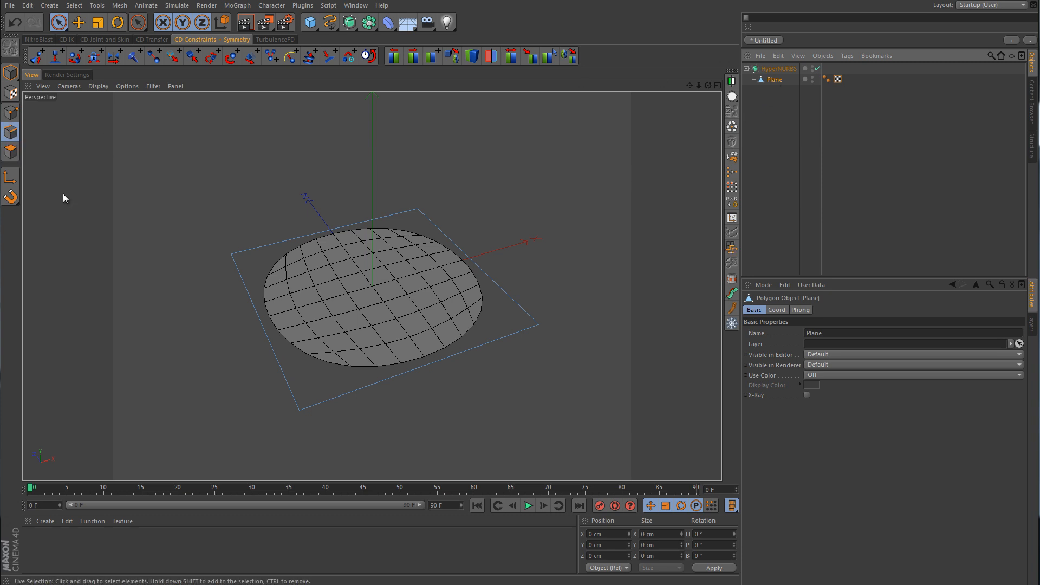
pyautogui.moveTo(11, 113)
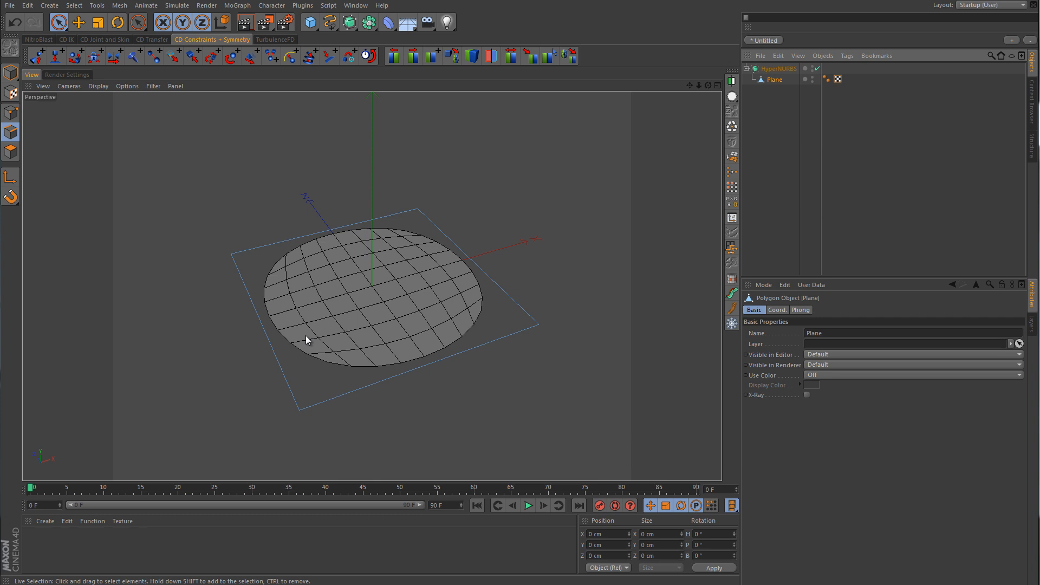
# Activate the Knife tool and set its Mode to Loop
pyautogui.click(137, 21)
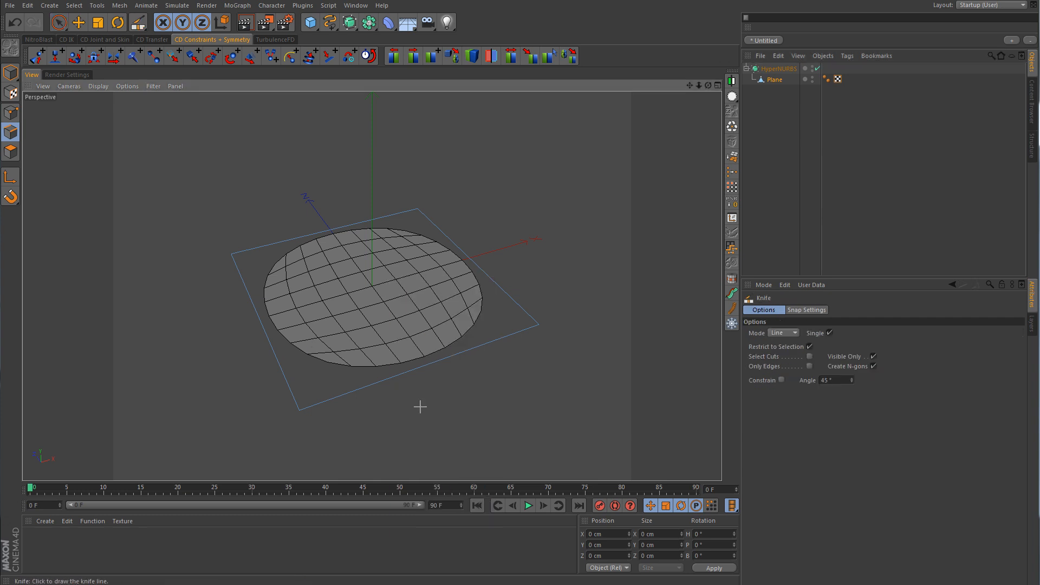
pyautogui.click(794, 332)
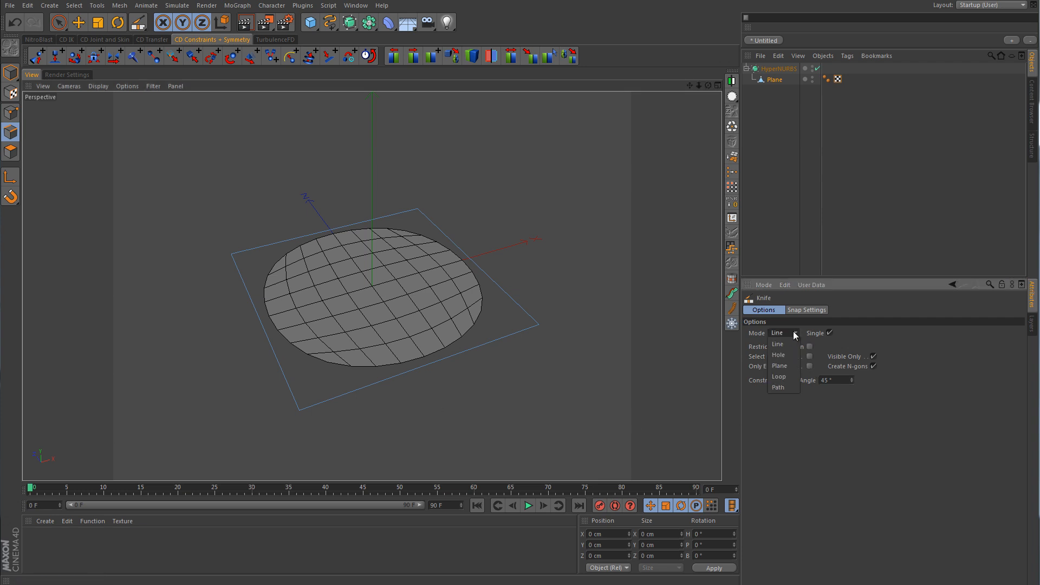
pyautogui.click(780, 376)
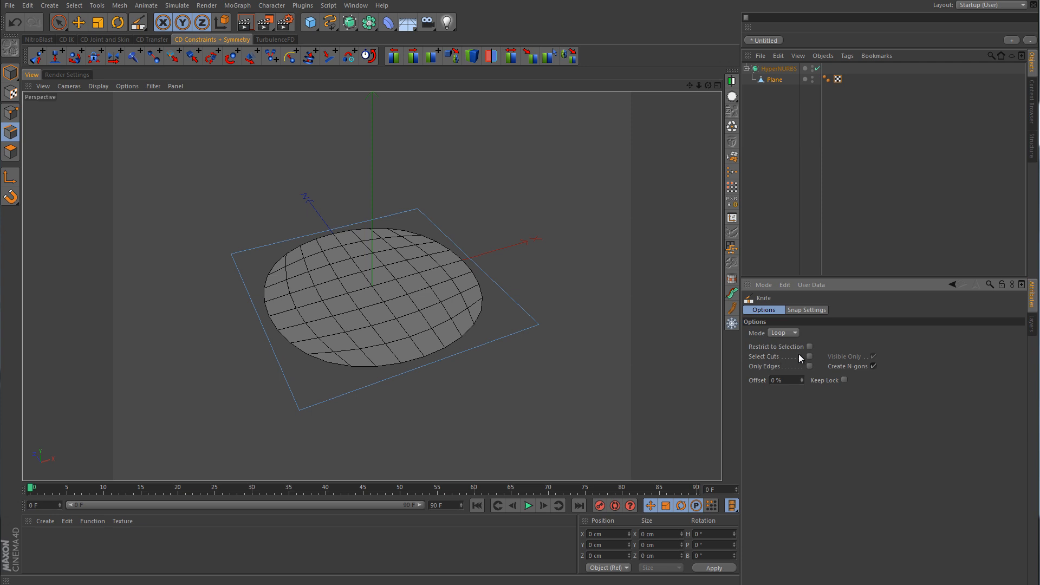
pyautogui.moveTo(327, 420)
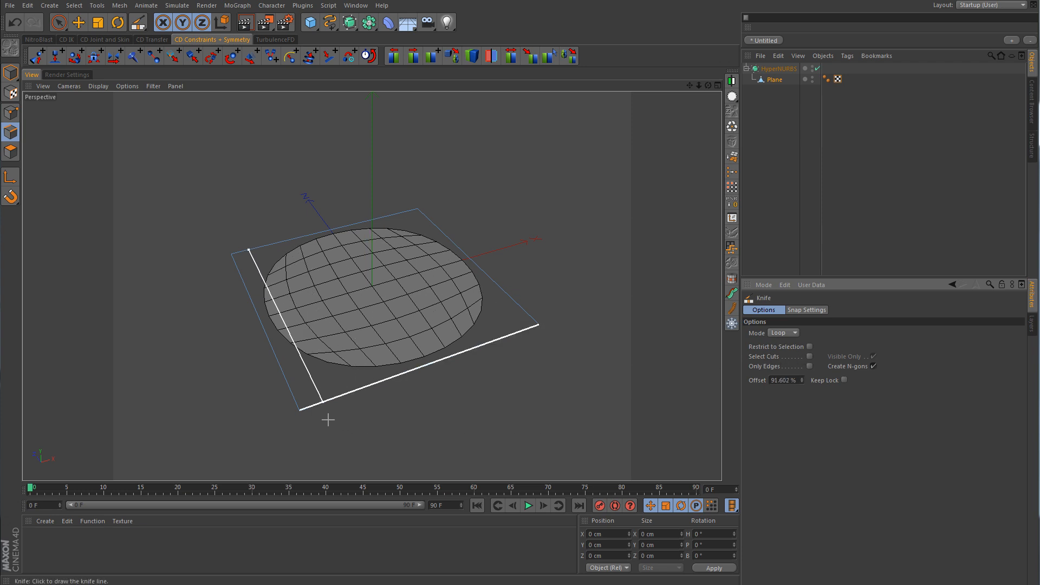
pyautogui.moveTo(321, 412)
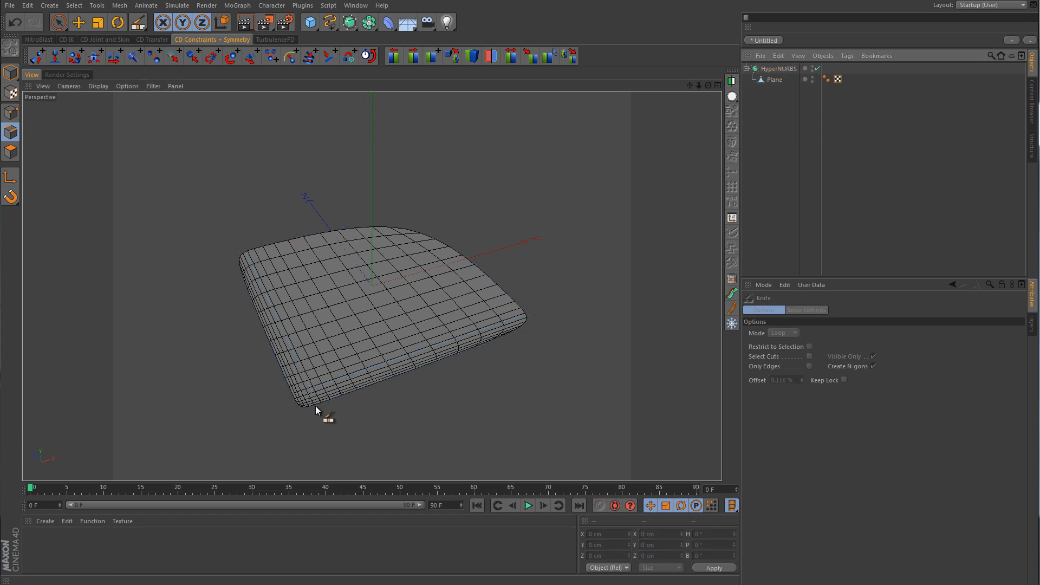
pyautogui.moveTo(332, 403)
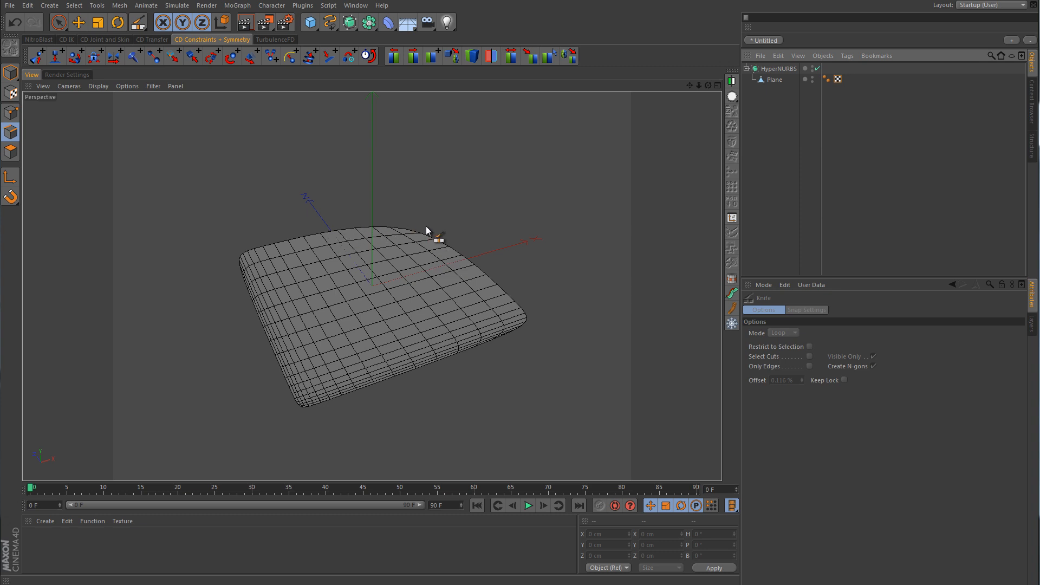
pyautogui.moveTo(535, 325)
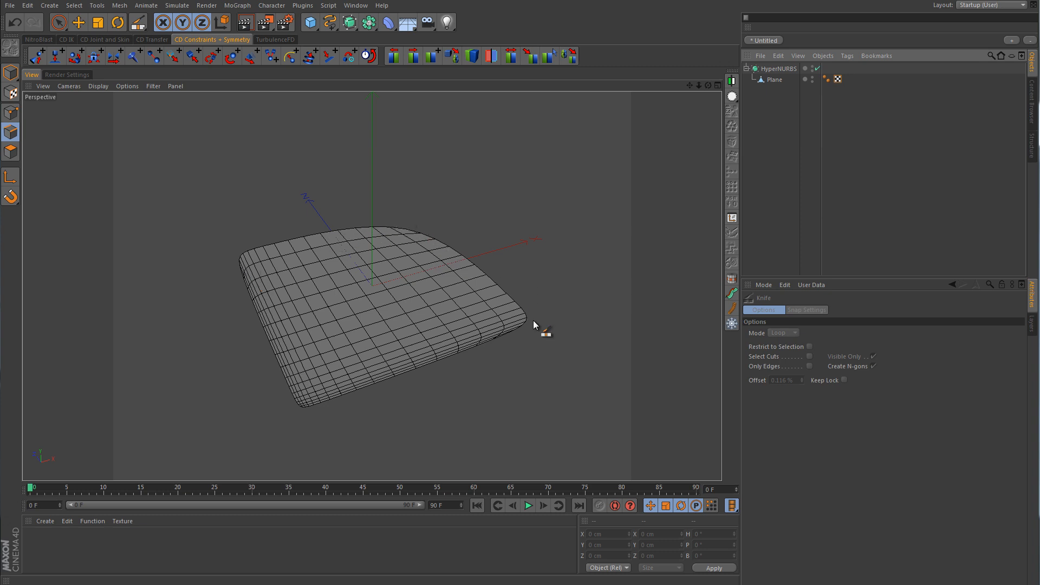
pyautogui.moveTo(352, 386)
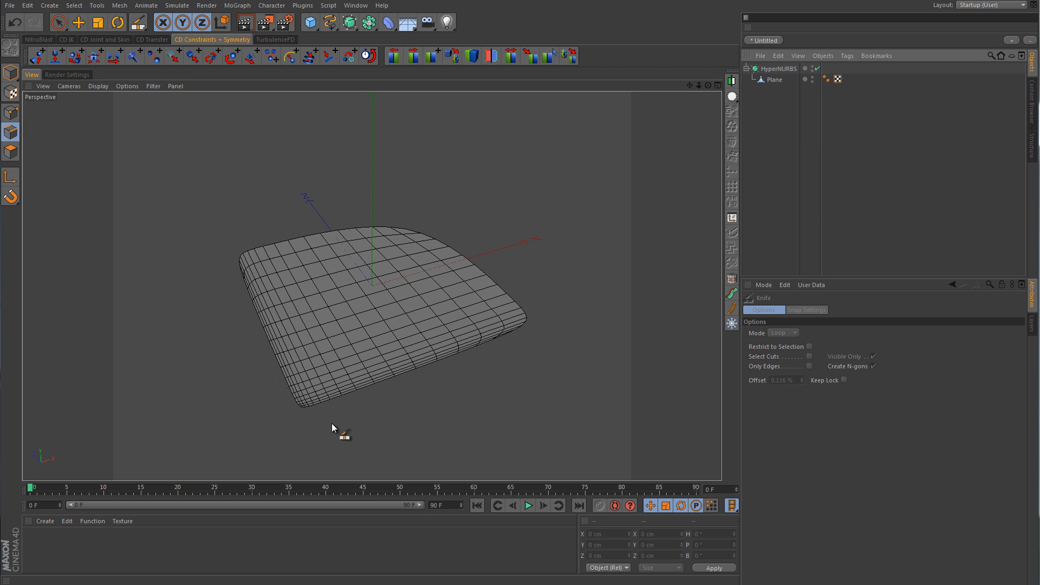
# Select the Plane and knife-cut an edge loop close to its back border
pyautogui.click(774, 80)
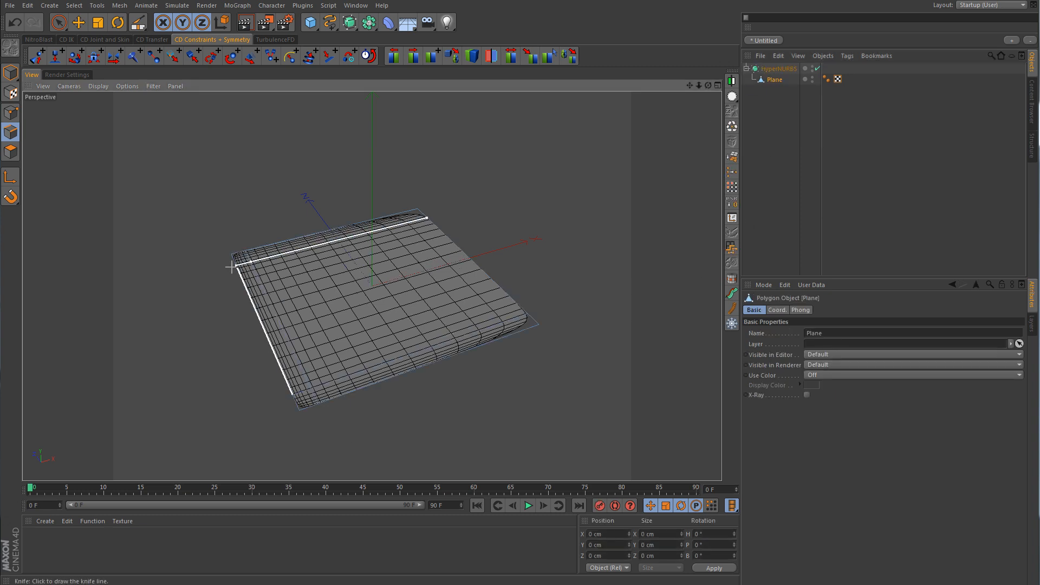
pyautogui.moveTo(229, 267); pyautogui.dragTo(526, 344)
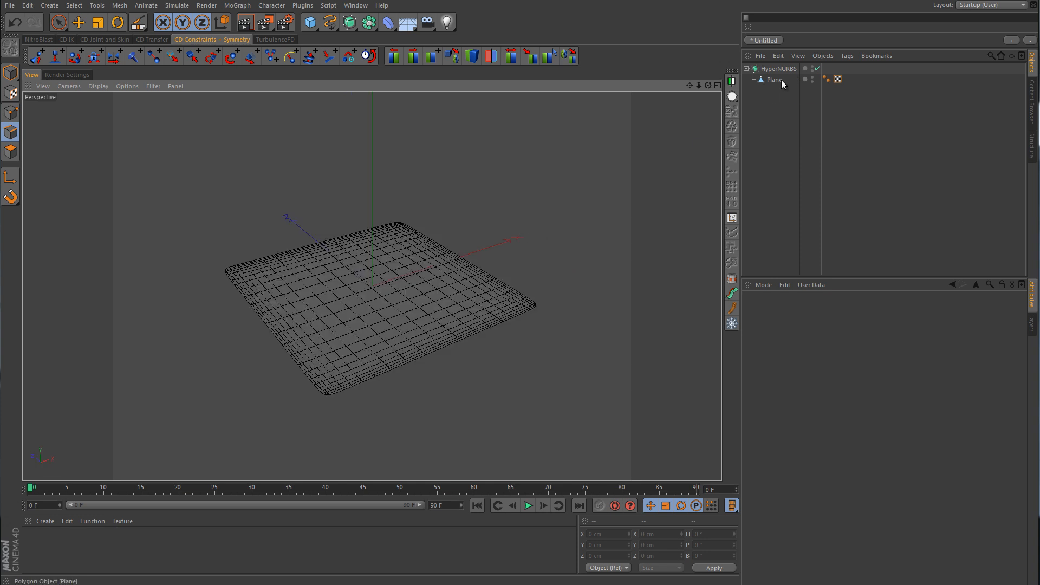
pyautogui.moveTo(774, 80)
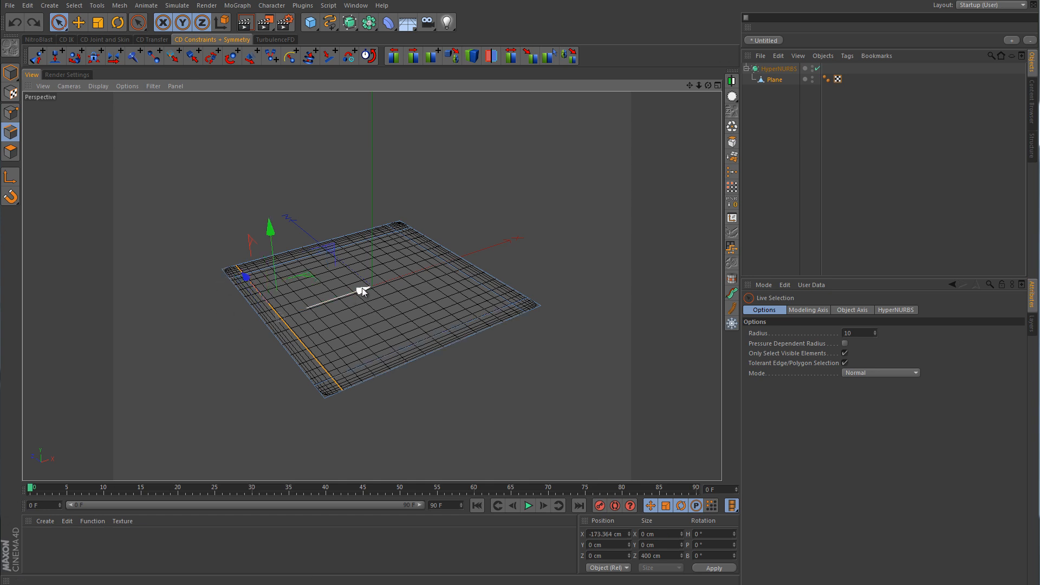
# Drag the left-border edge loop in and back out, fine-tuning its distance from the border
pyautogui.moveTo(361, 292); pyautogui.dragTo(454, 269)
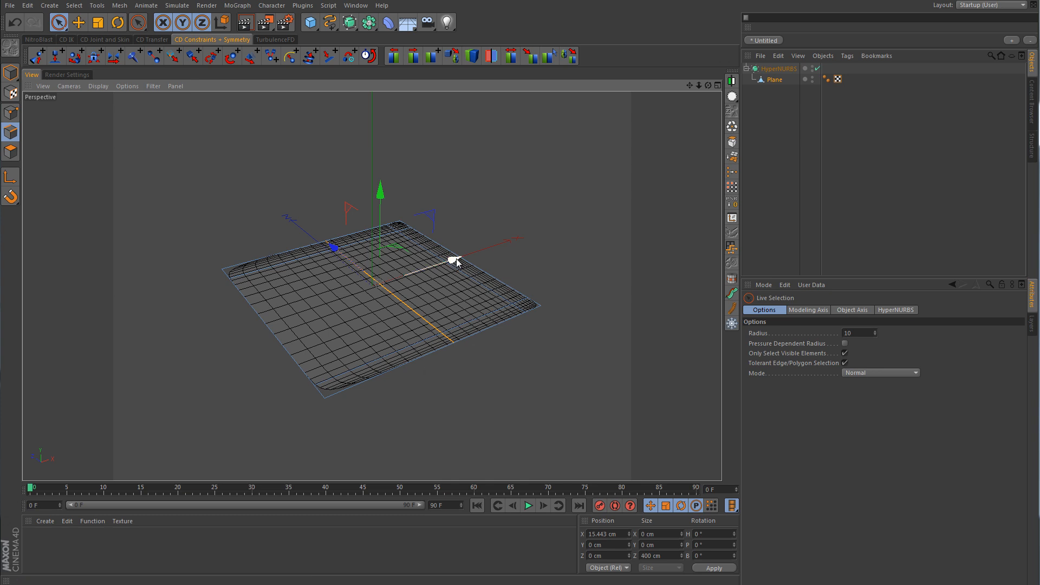
pyautogui.moveTo(455, 259); pyautogui.dragTo(377, 286)
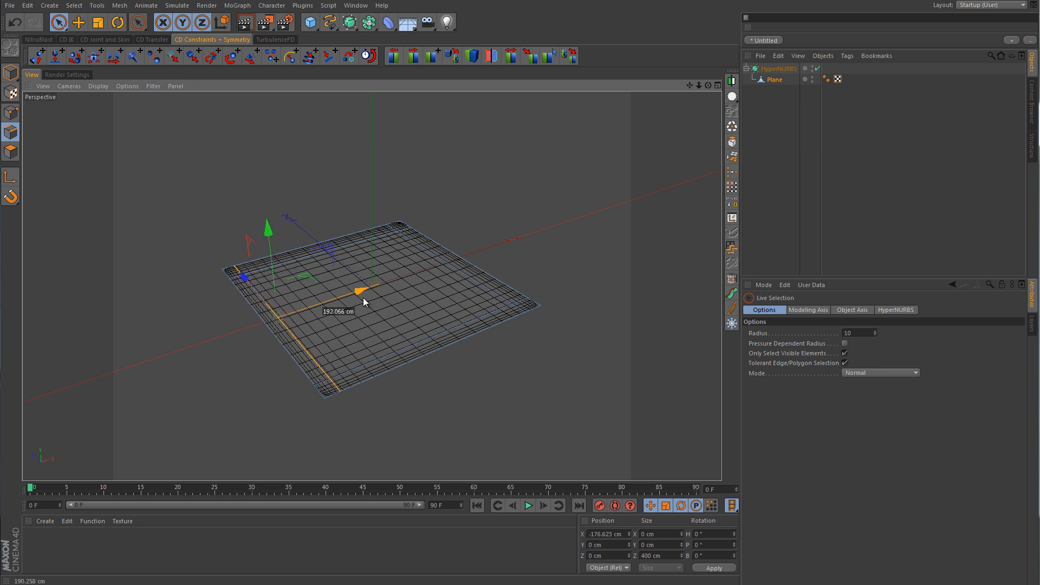
pyautogui.moveTo(358, 290); pyautogui.dragTo(368, 290)
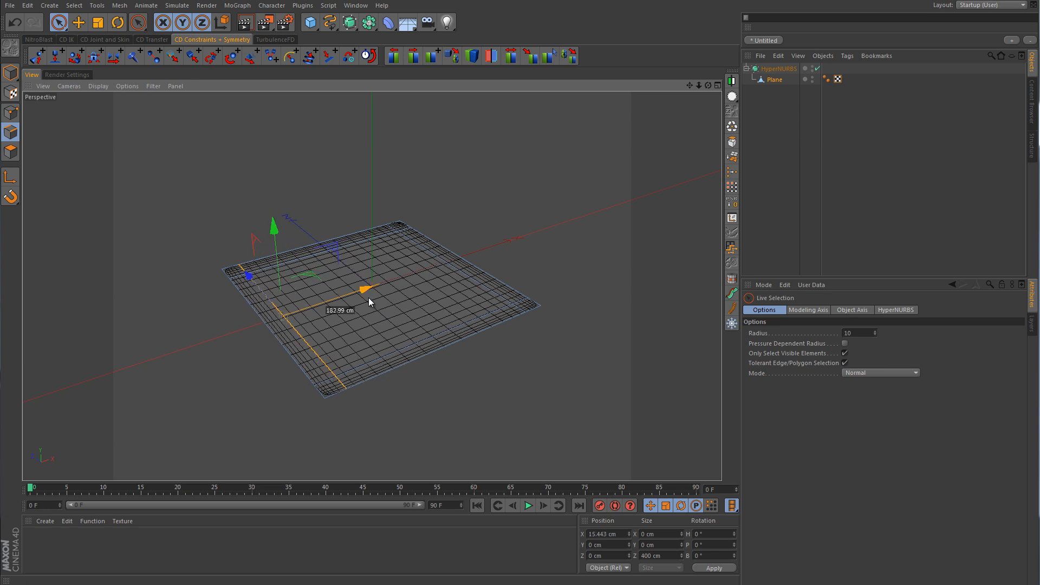